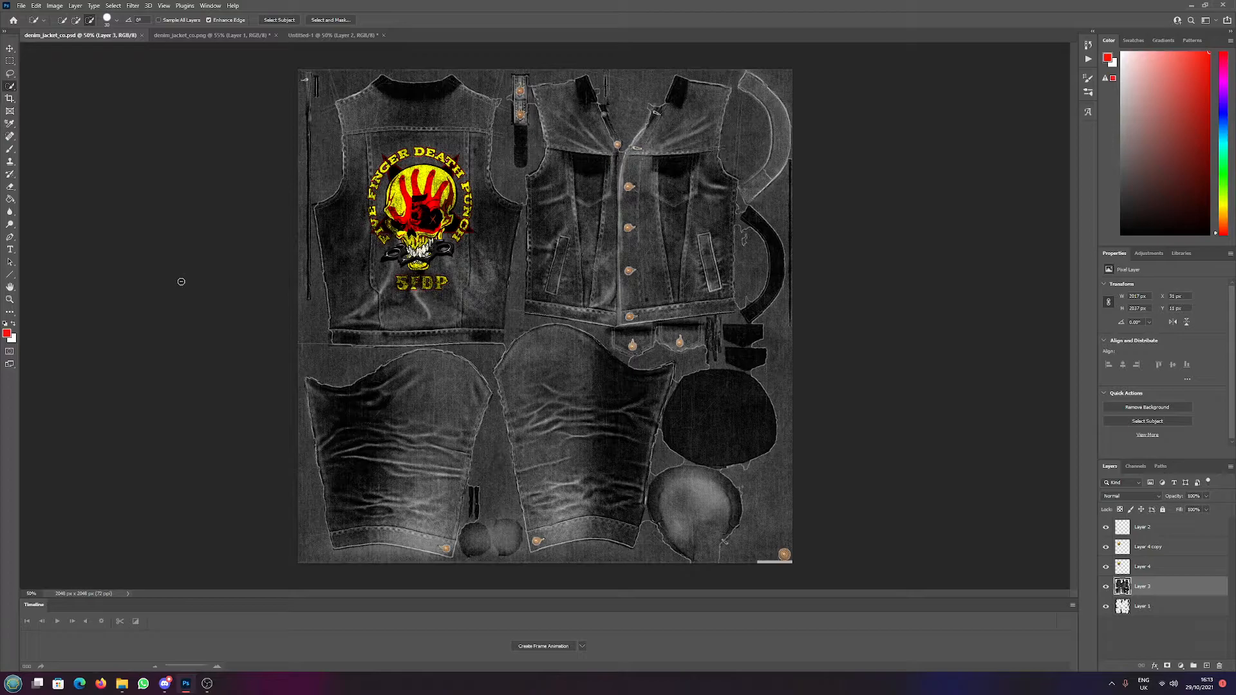
mouse_move(123, 85)
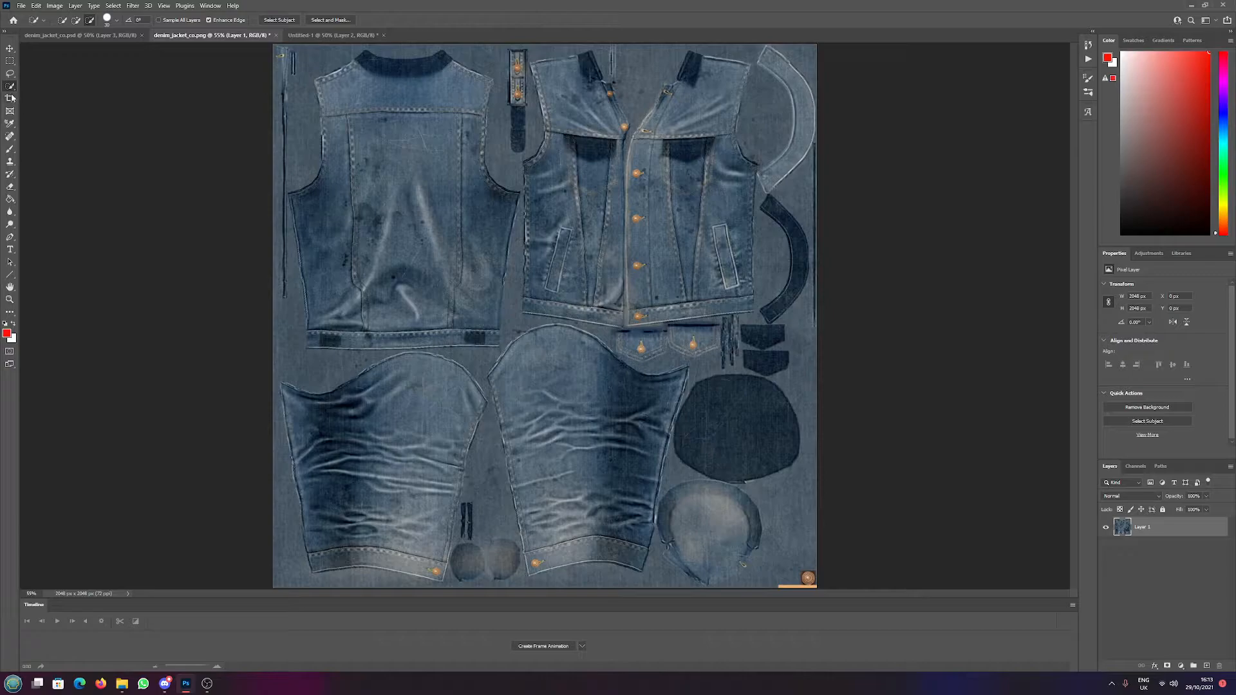
mouse_move(10, 86)
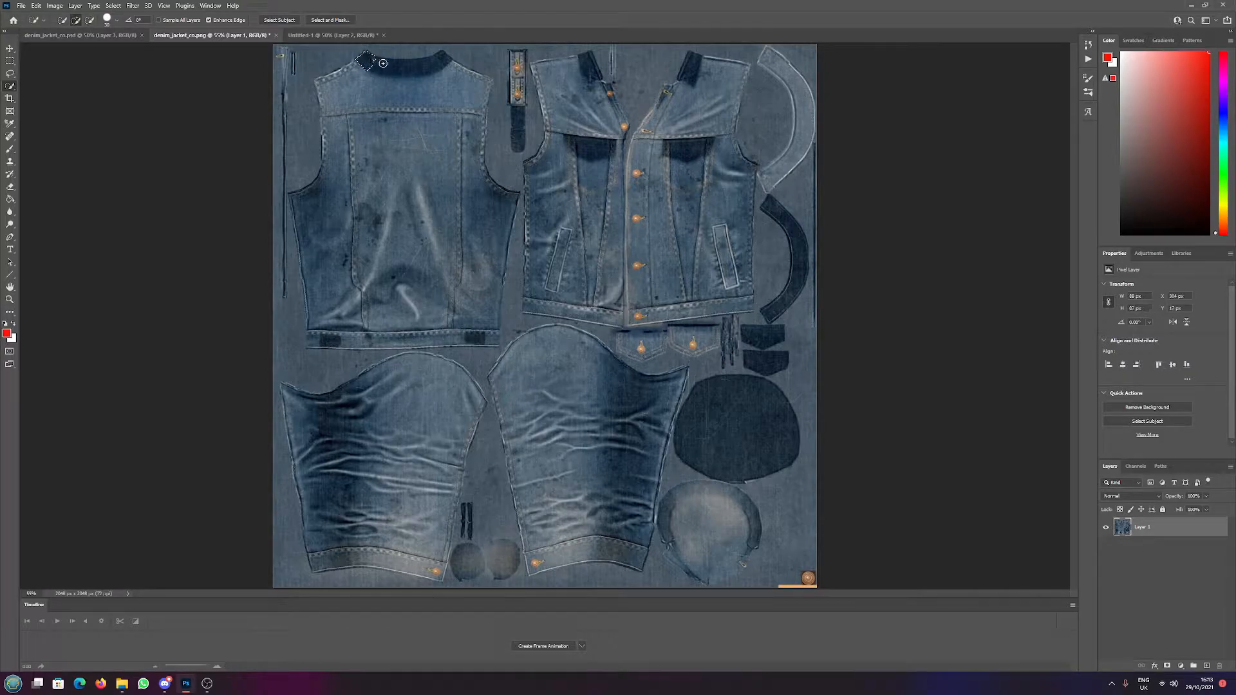
Quick-select the vest's back panel and close the Untitled-1 document.
left_click(465, 189)
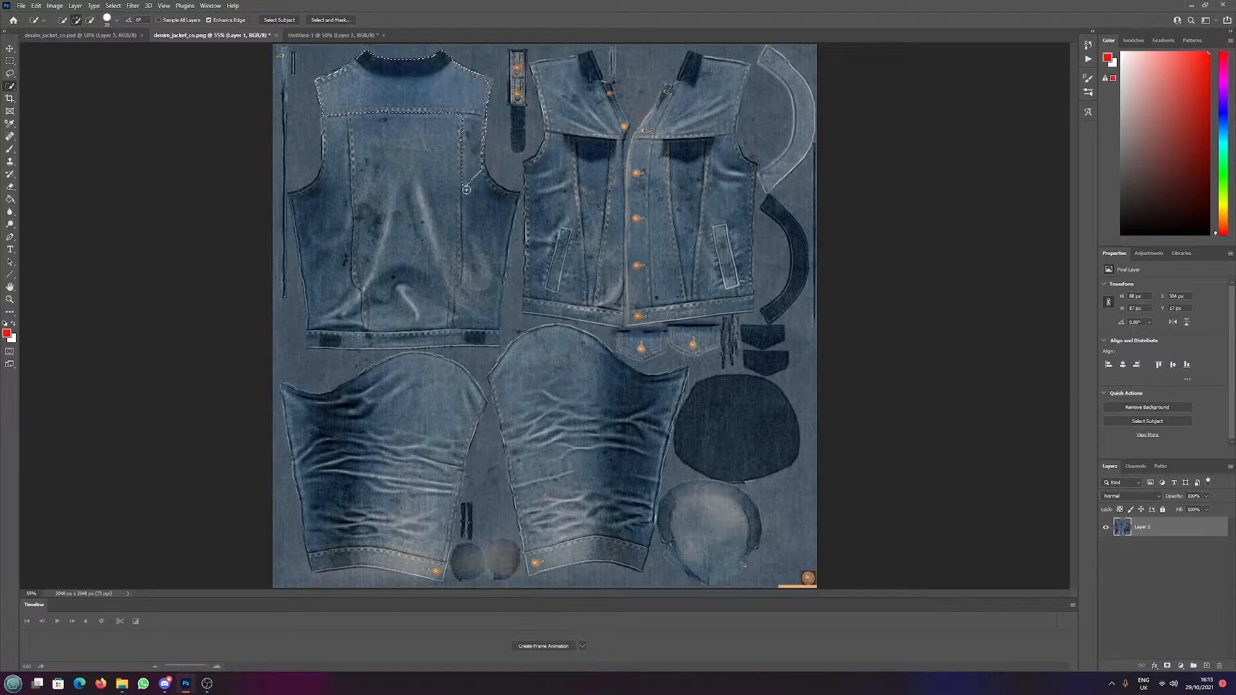
left_click(468, 336)
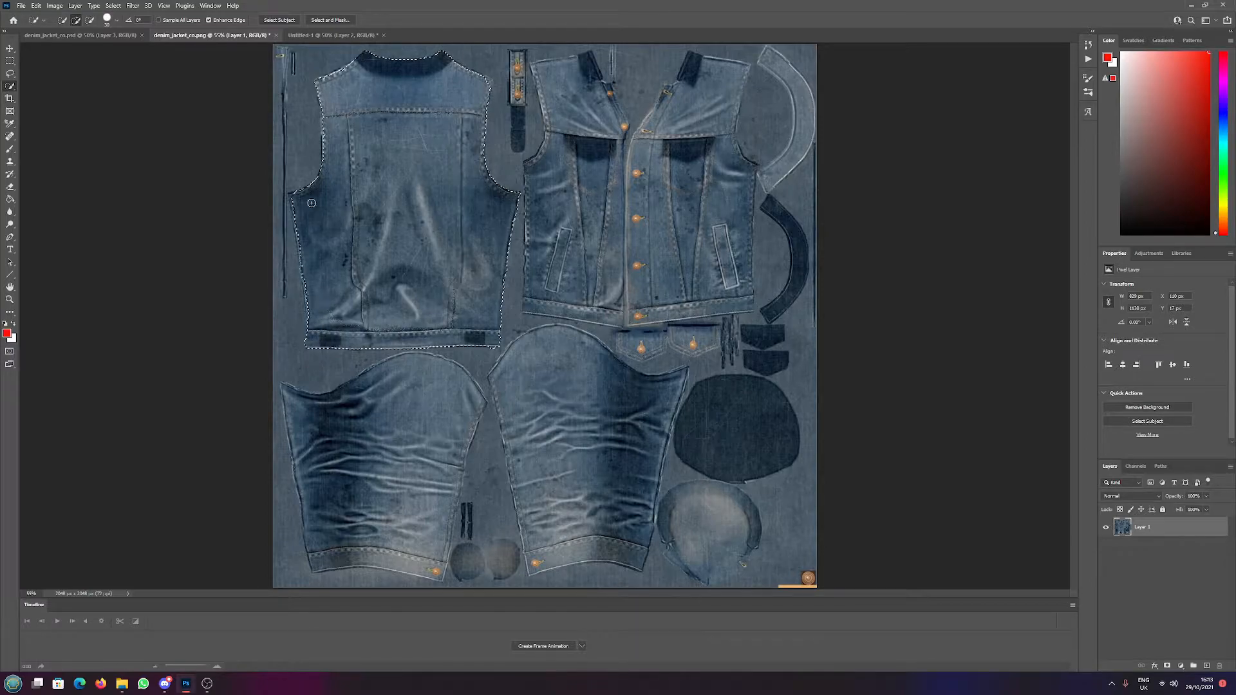
left_click(331, 35)
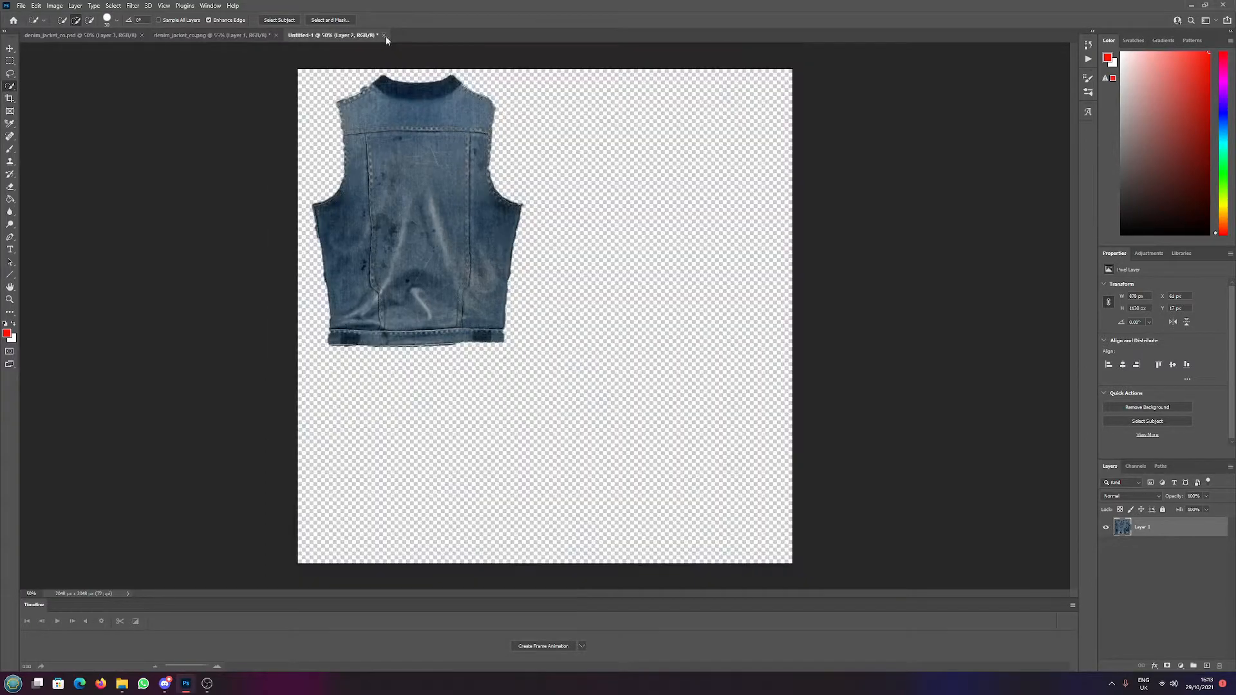
left_click(212, 35)
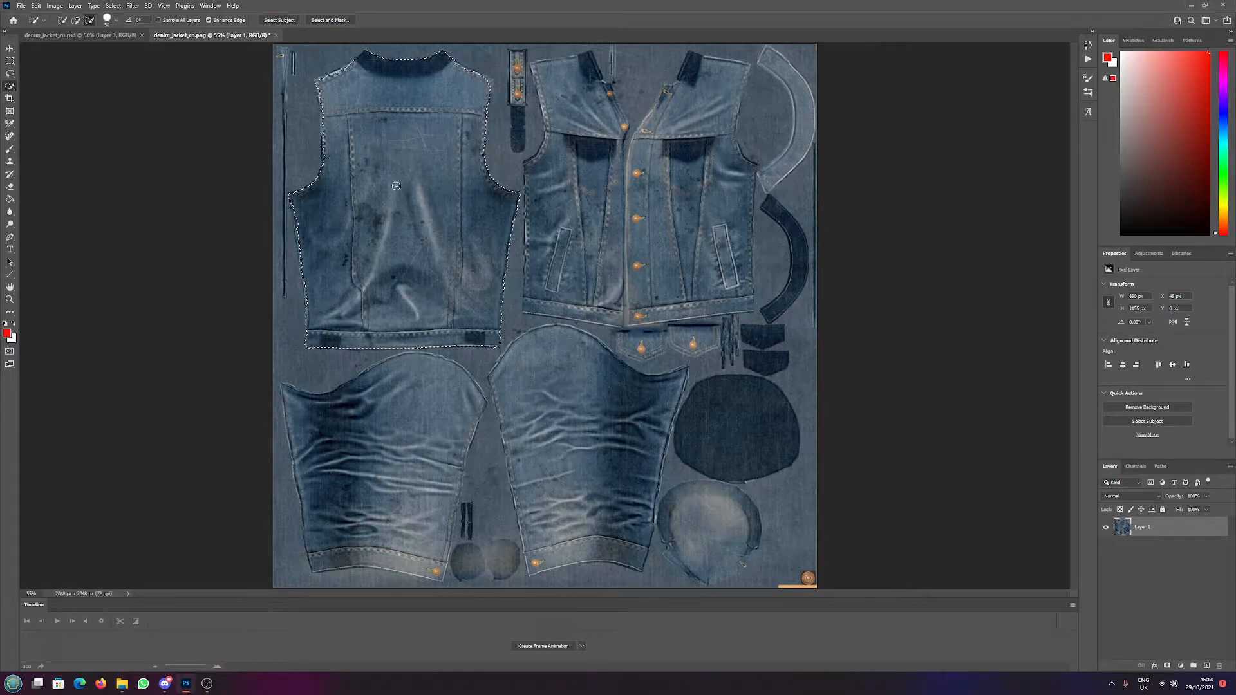
right_click(395, 186)
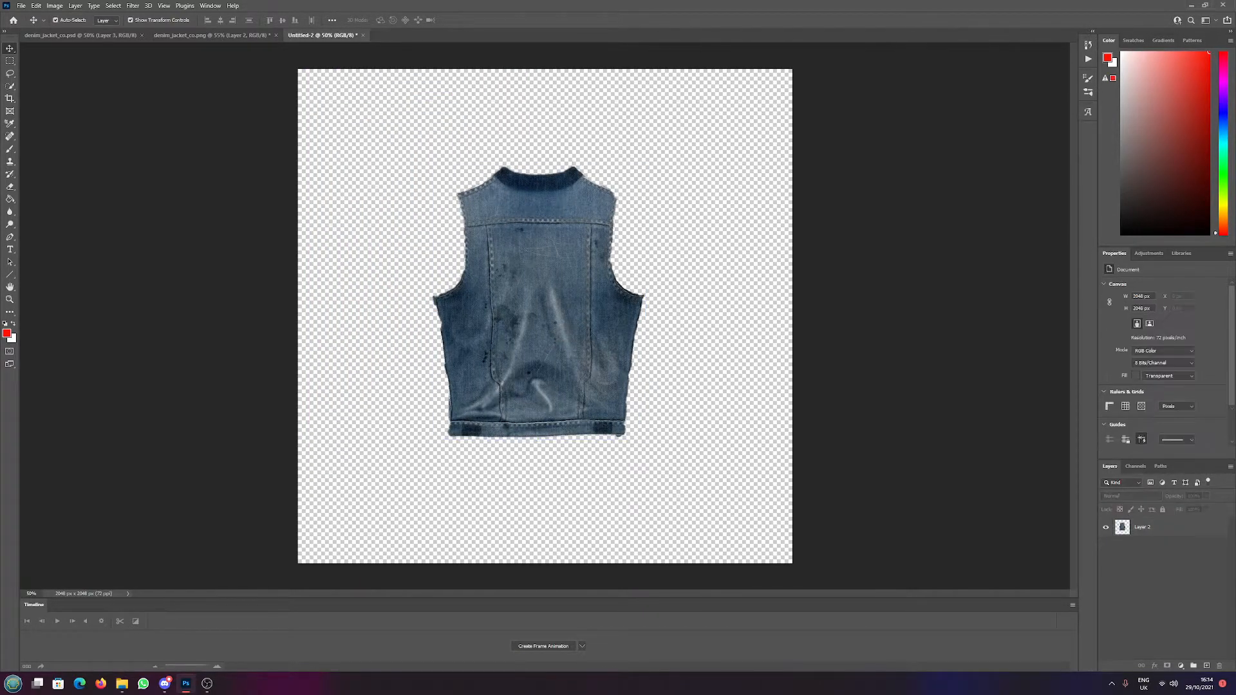
mouse_move(646, 204)
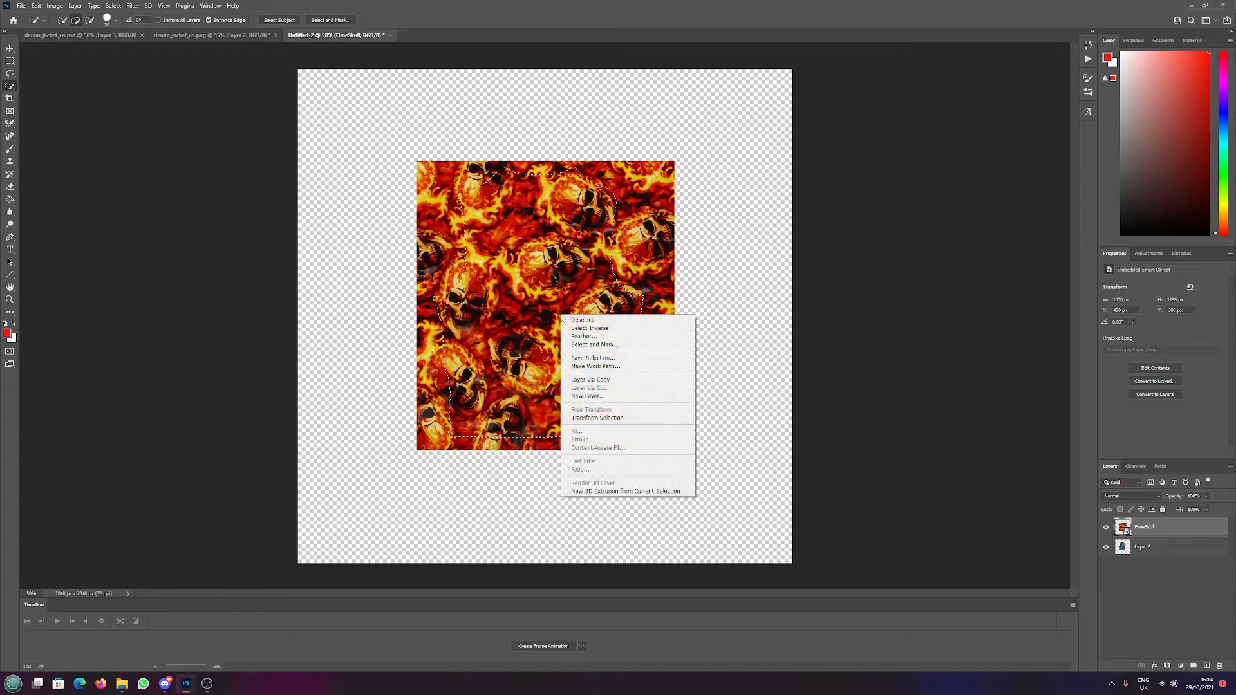
Copy the selected skull pattern to its own layer above the denim panel and check it by toggling visibility.
left_click(590, 379)
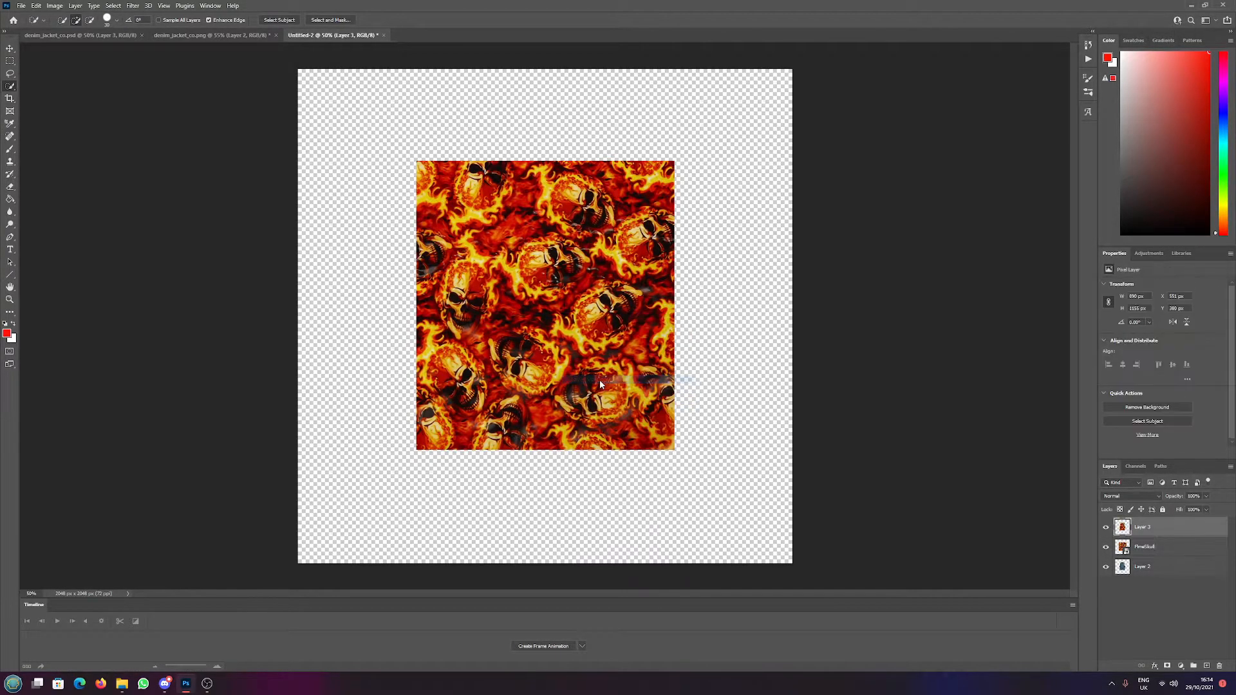
left_click(1151, 546)
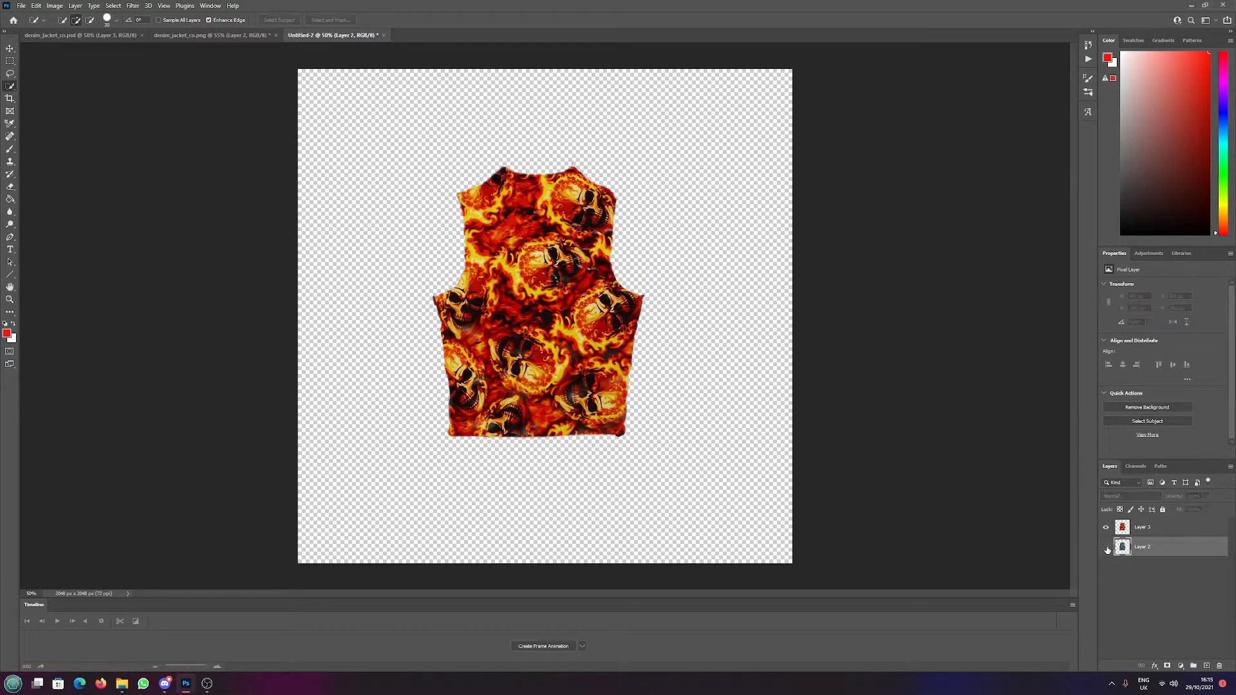
left_click(1106, 527)
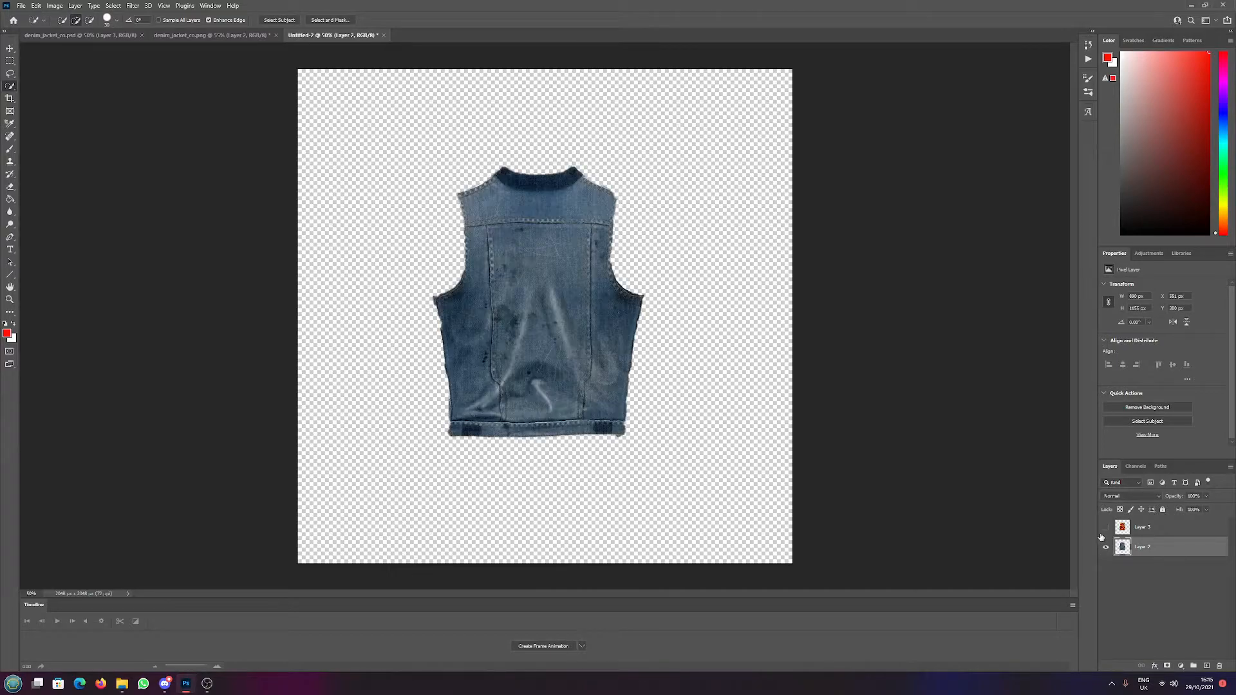
left_click(1104, 526)
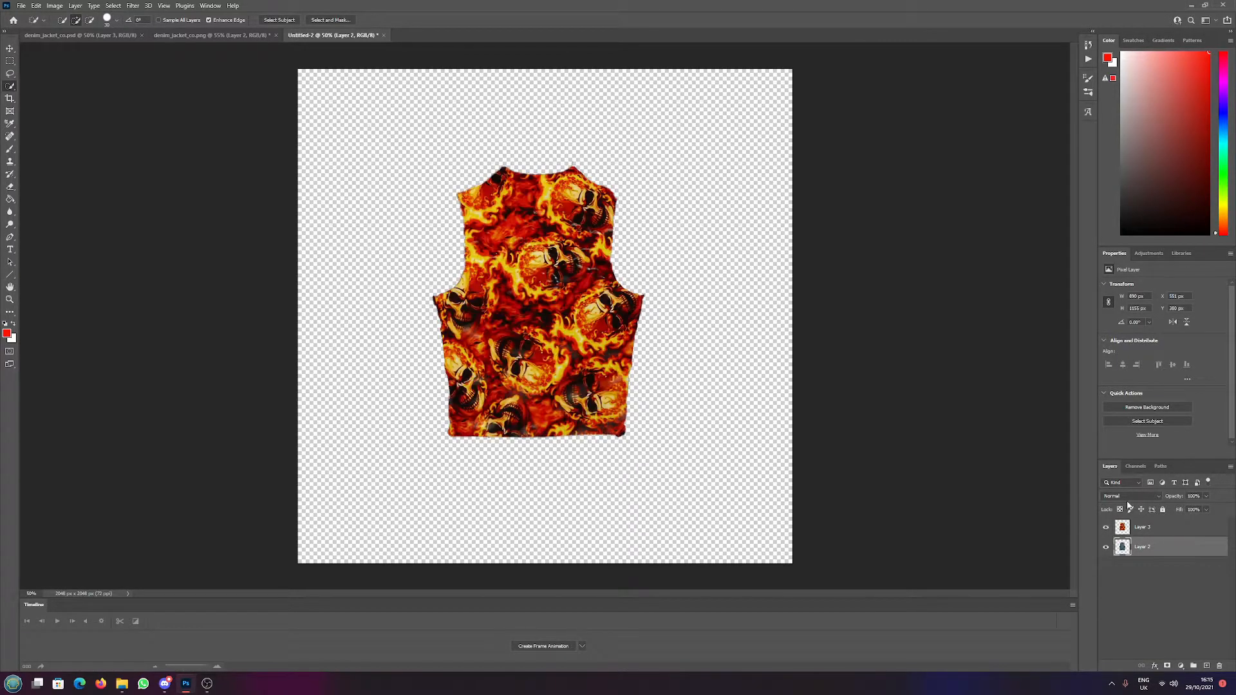
left_click(1132, 496)
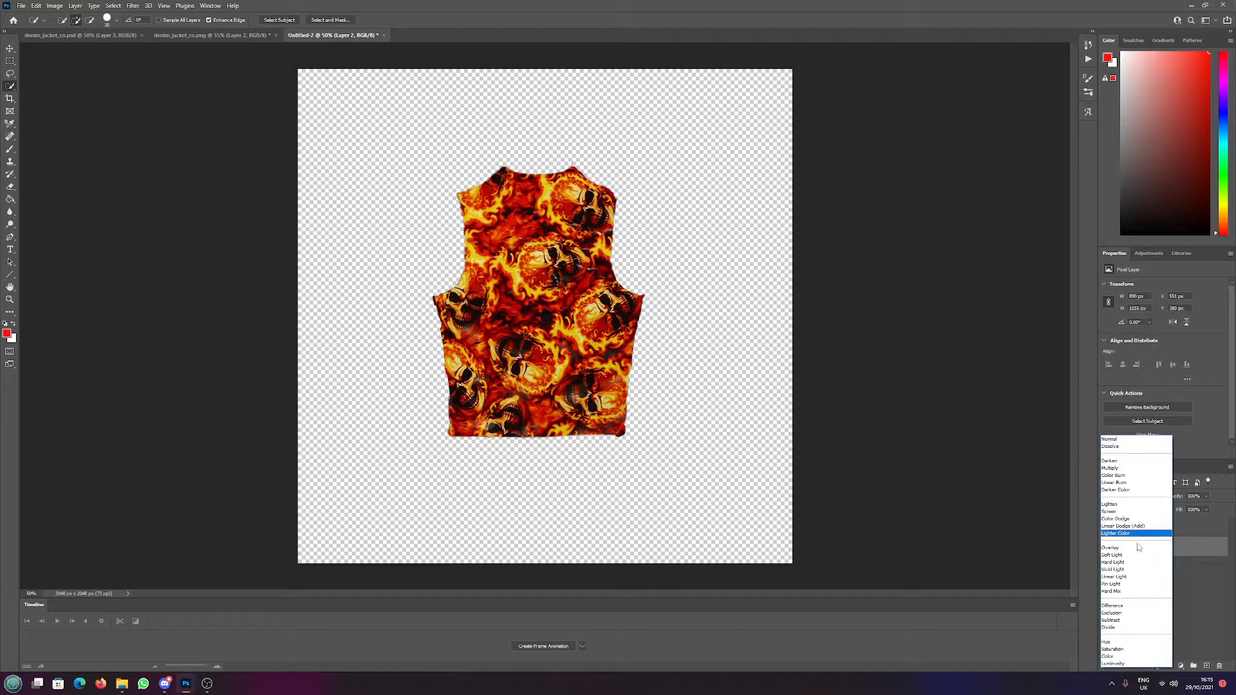
Set Layer 3's skull pattern to Overlay blend mode, then select it together with the vest layer.
left_click(1110, 547)
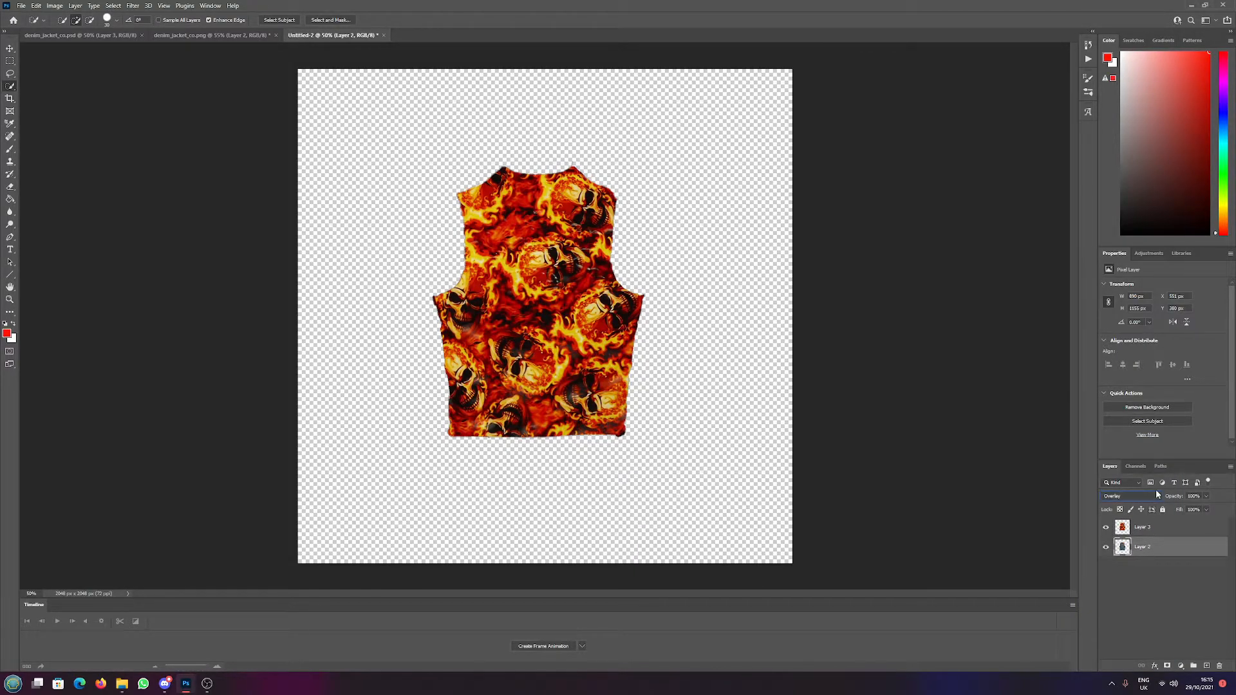
left_click(1143, 527)
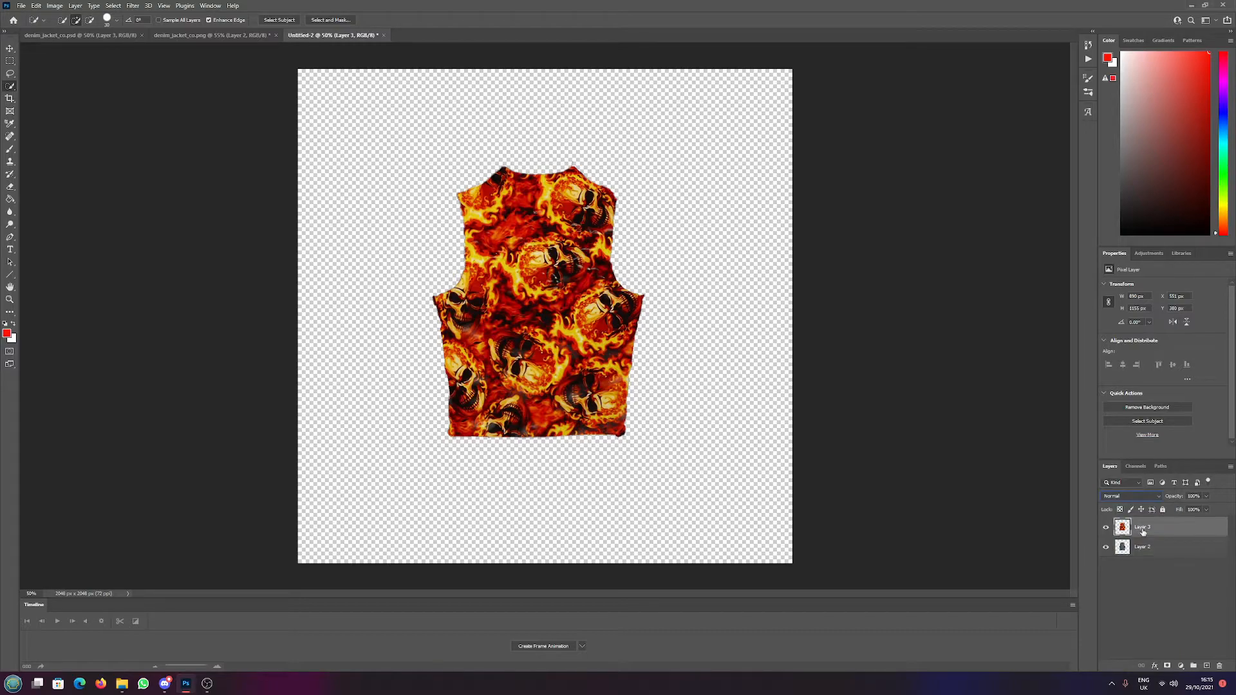
left_click(1130, 495)
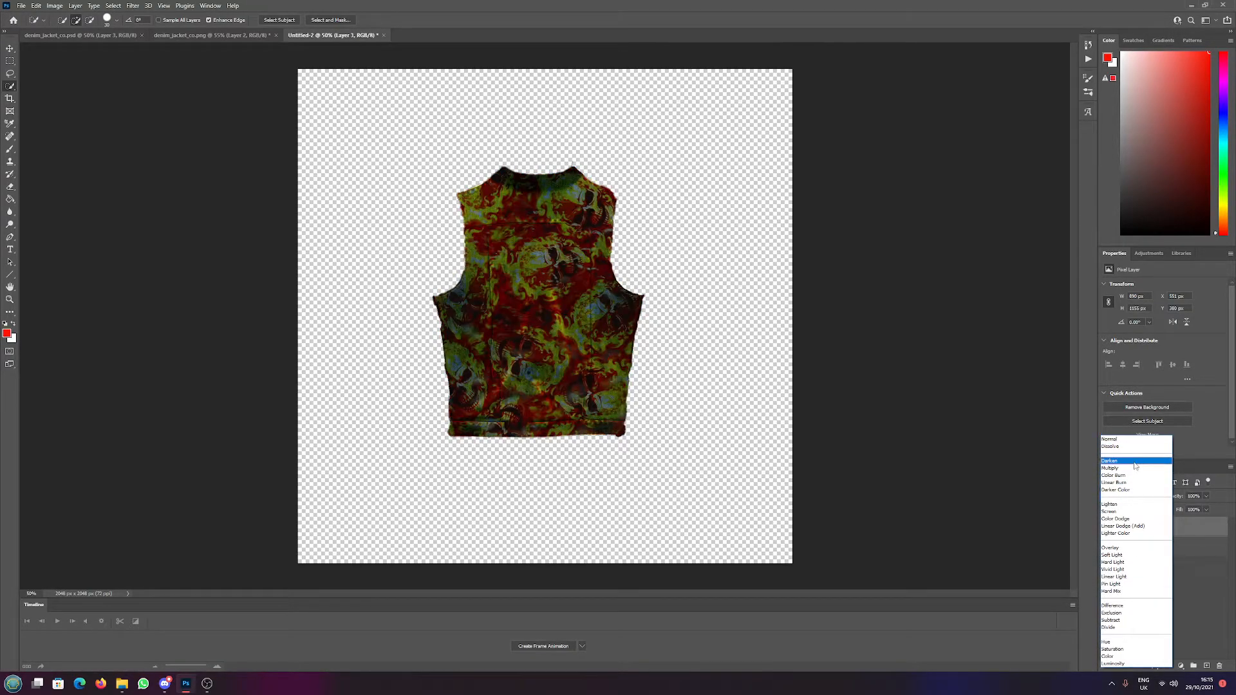
left_click(1110, 547)
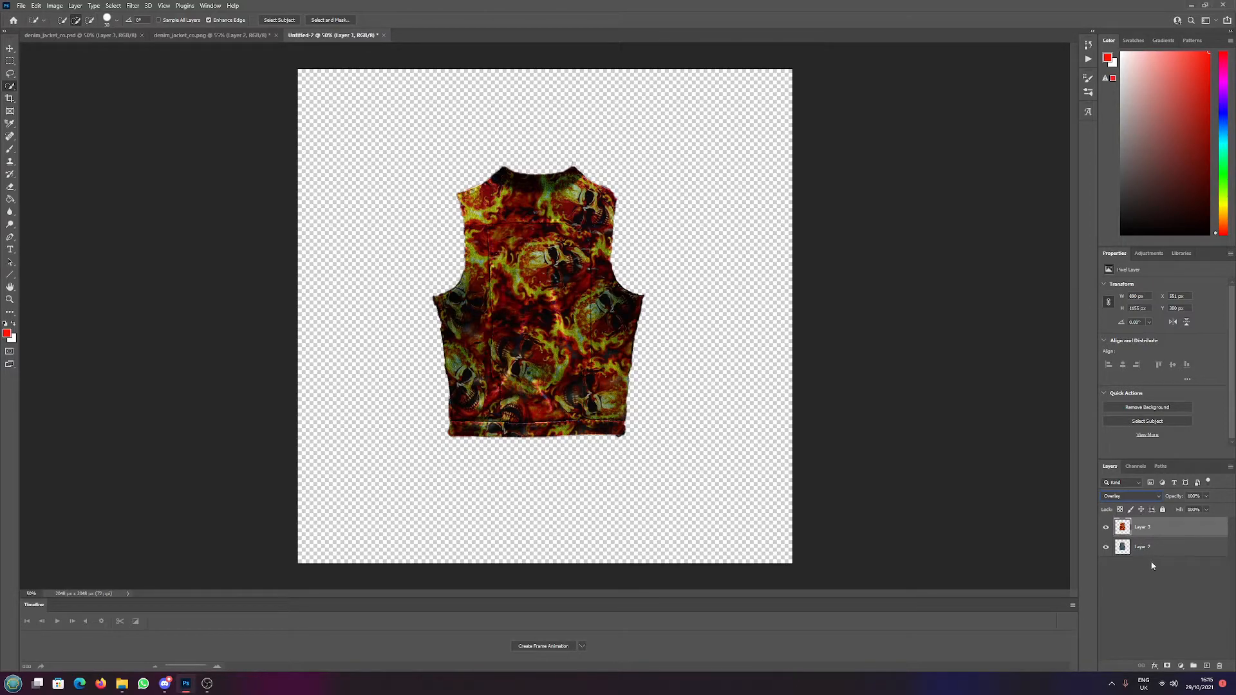
left_click(1143, 546)
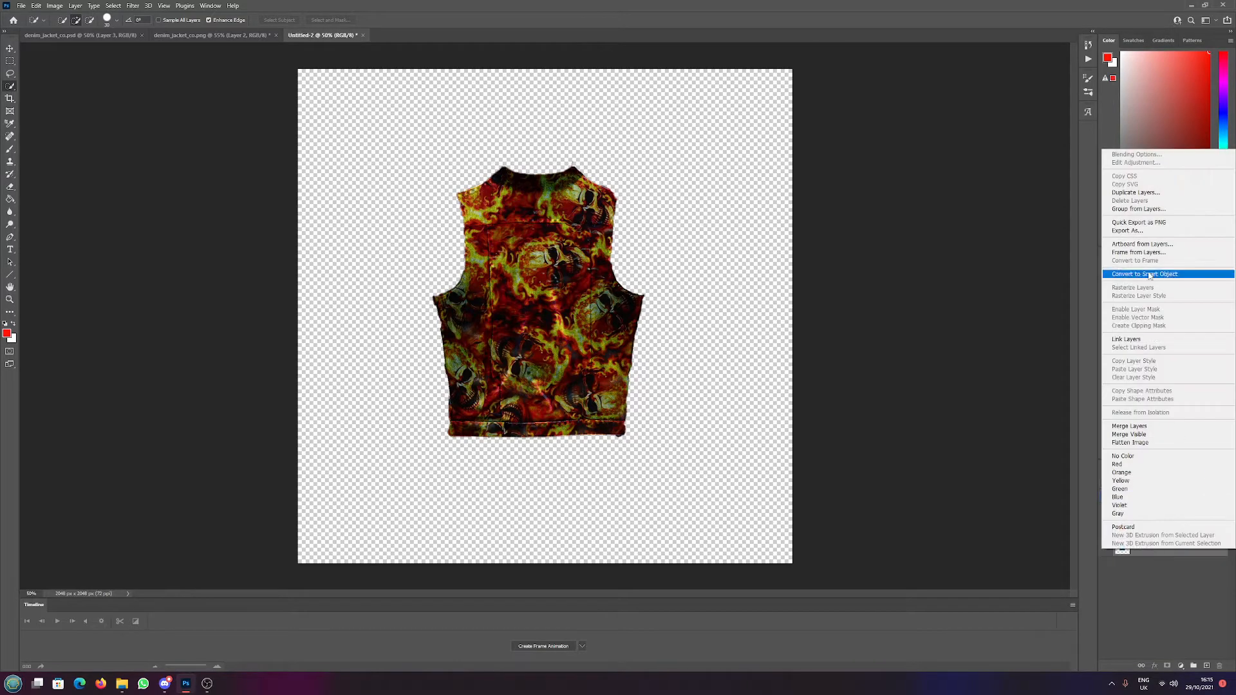
mouse_move(1146, 273)
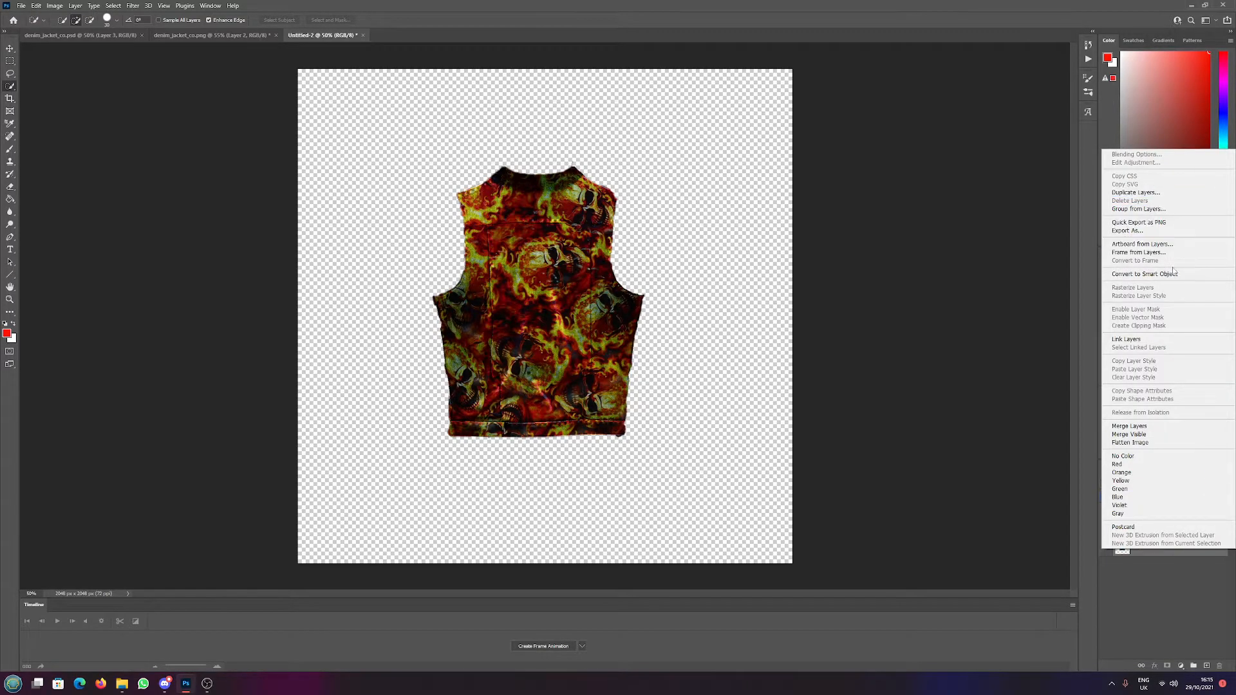
Convert both layers to one smart object and duplicate it into denim_jacket_co.png.
left_click(1143, 273)
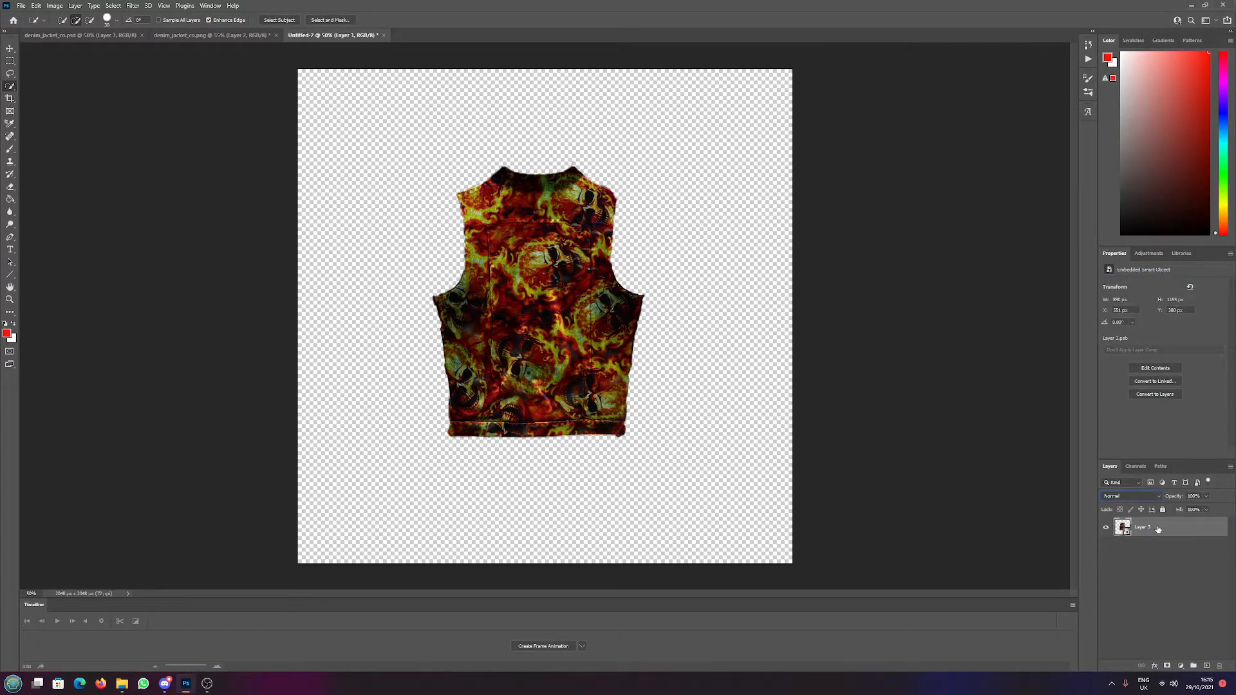
right_click(1143, 526)
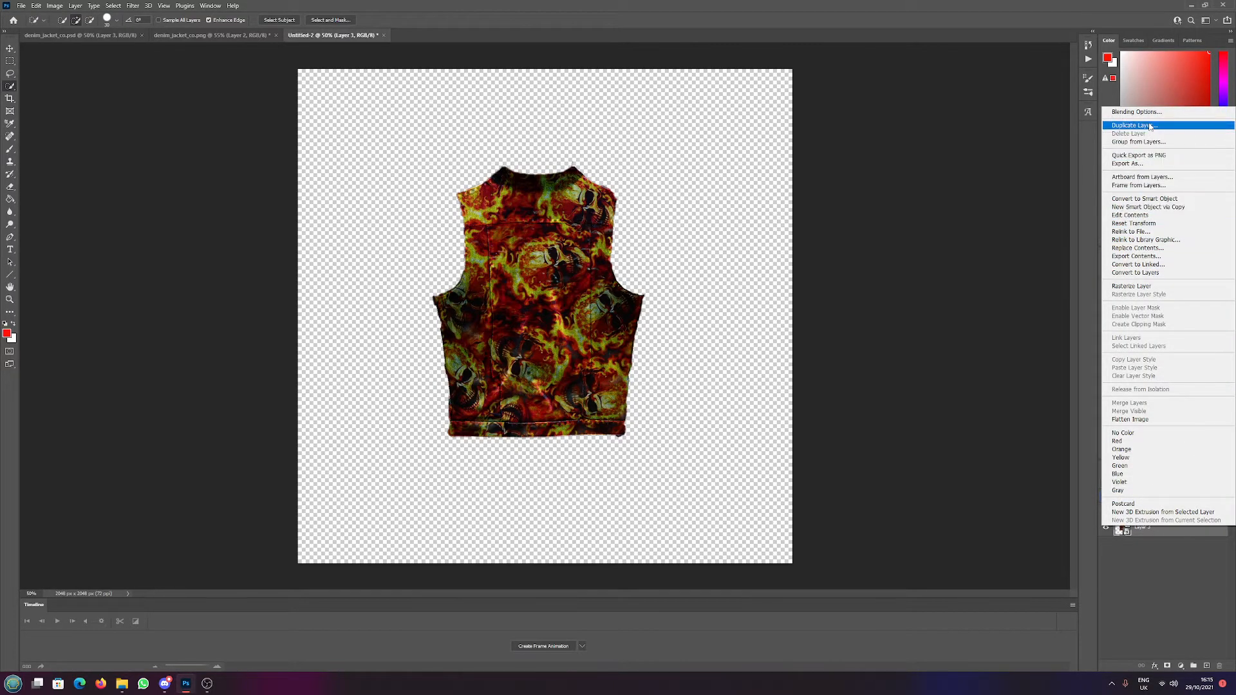
left_click(1131, 125)
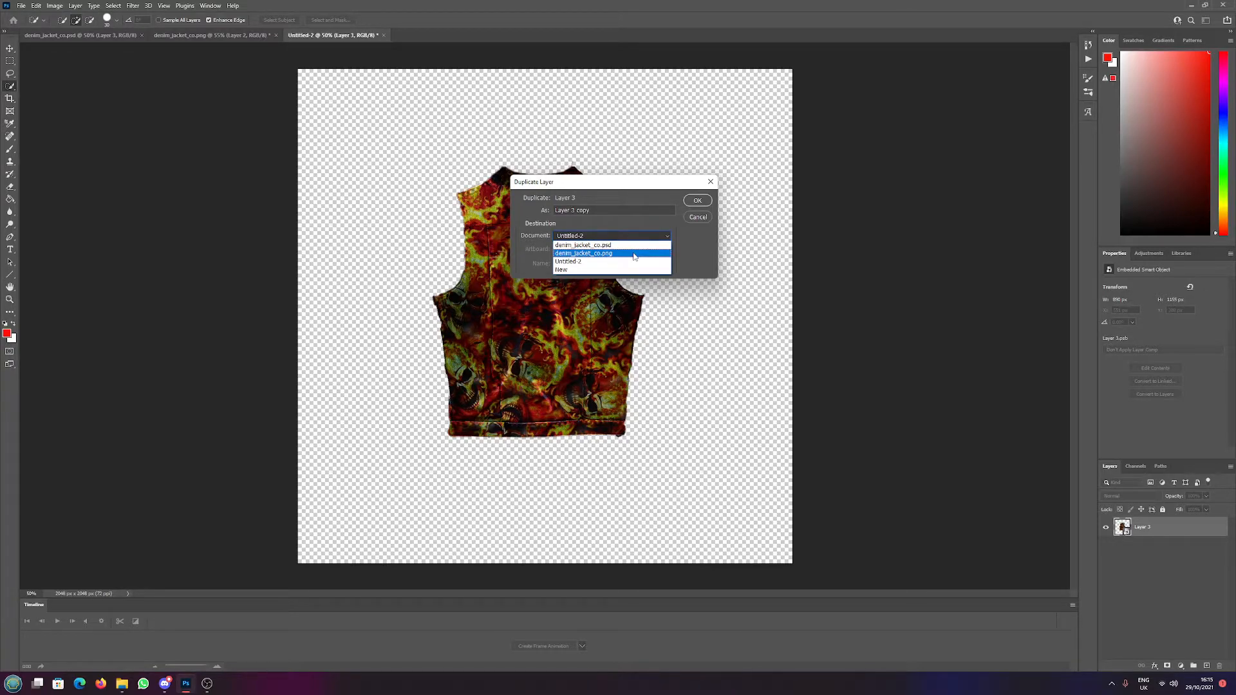
left_click(697, 199)
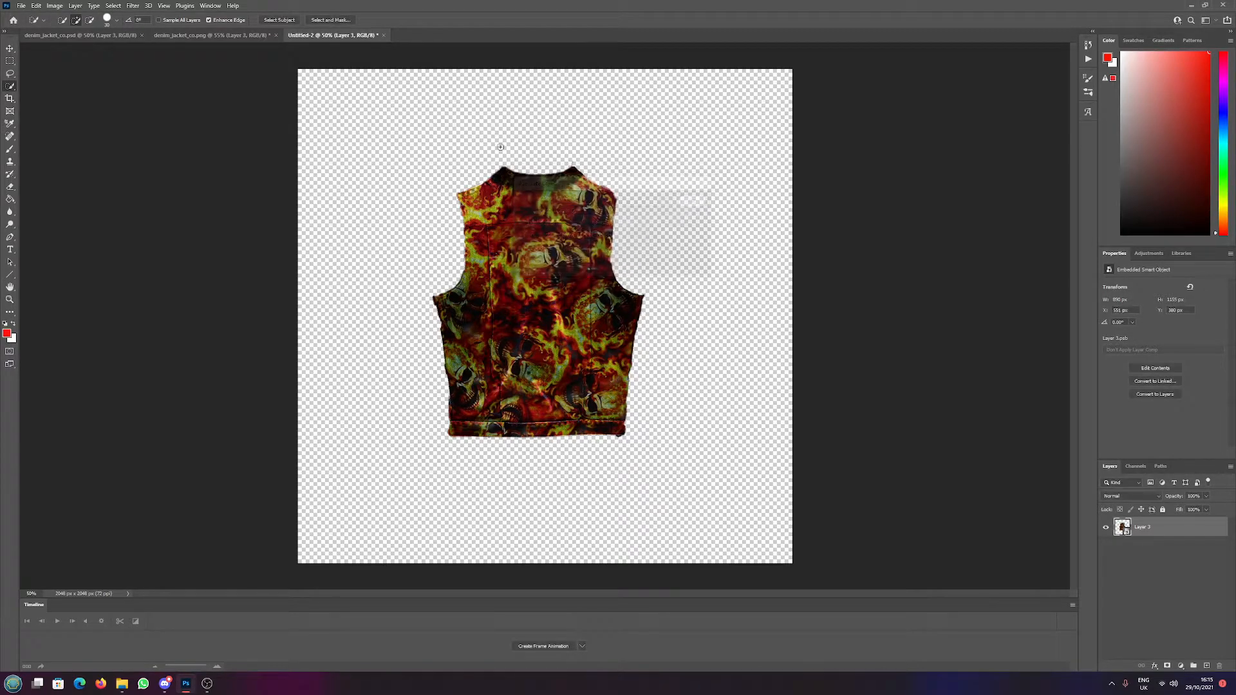
left_click(209, 35)
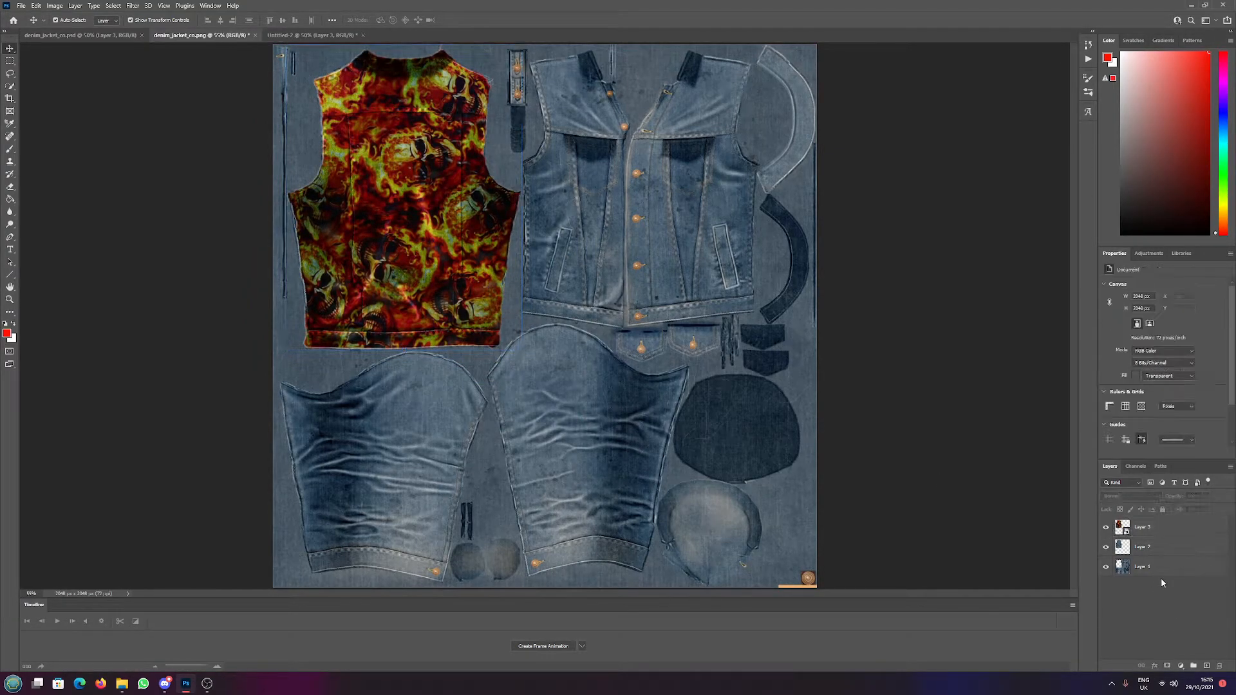
Toggle Layer 1 visibility to compare, then make the original denim layer active for reordering.
left_click(1104, 567)
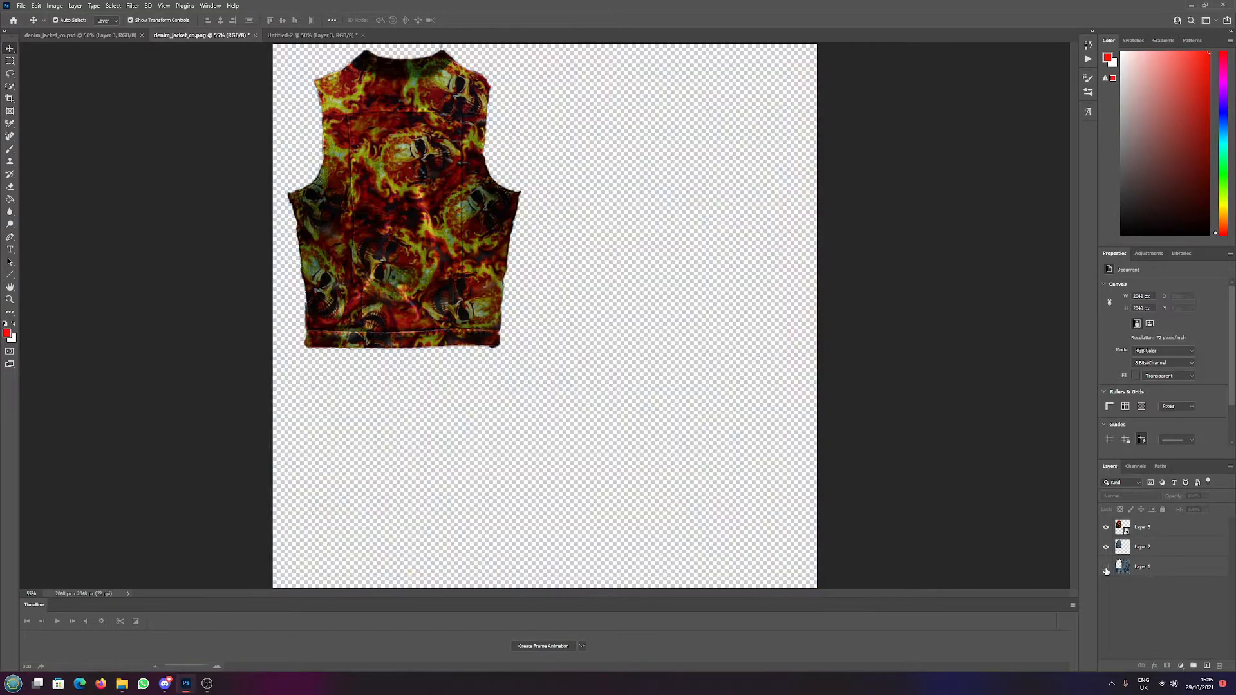
left_click(1105, 566)
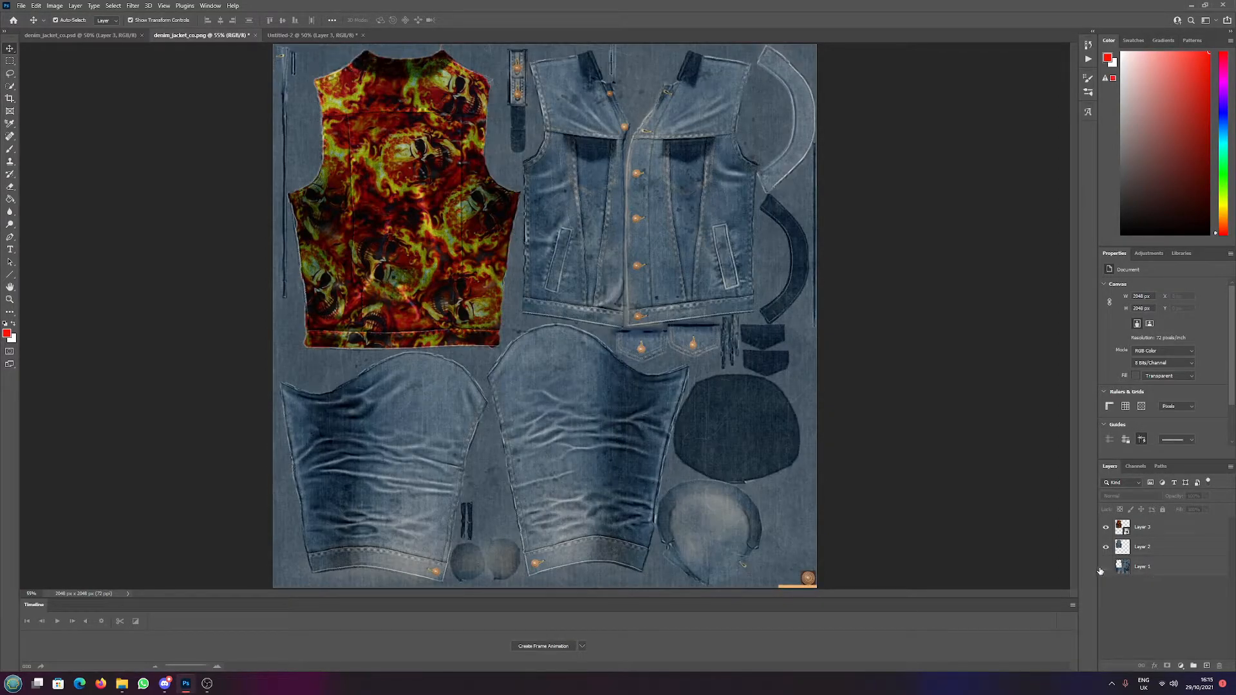
left_click(1142, 527)
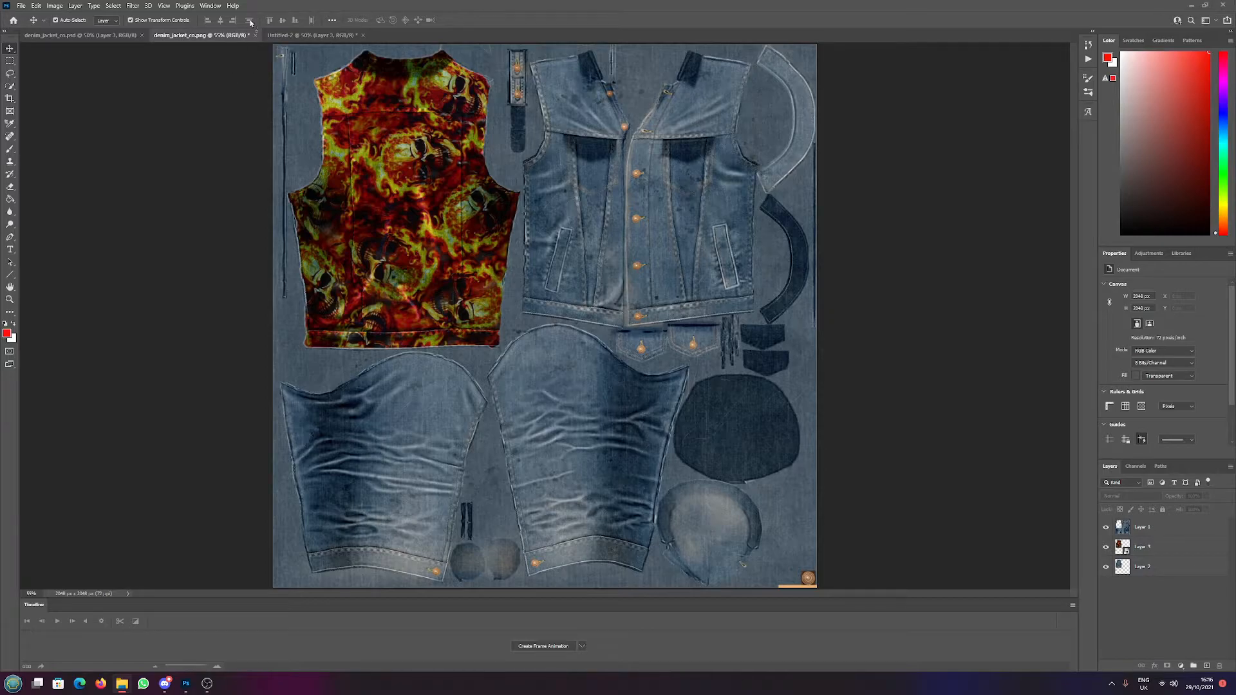
Close the denim jacket texture and open bdu_jacket_nohq.png beside the camo jacket.
left_click(311, 35)
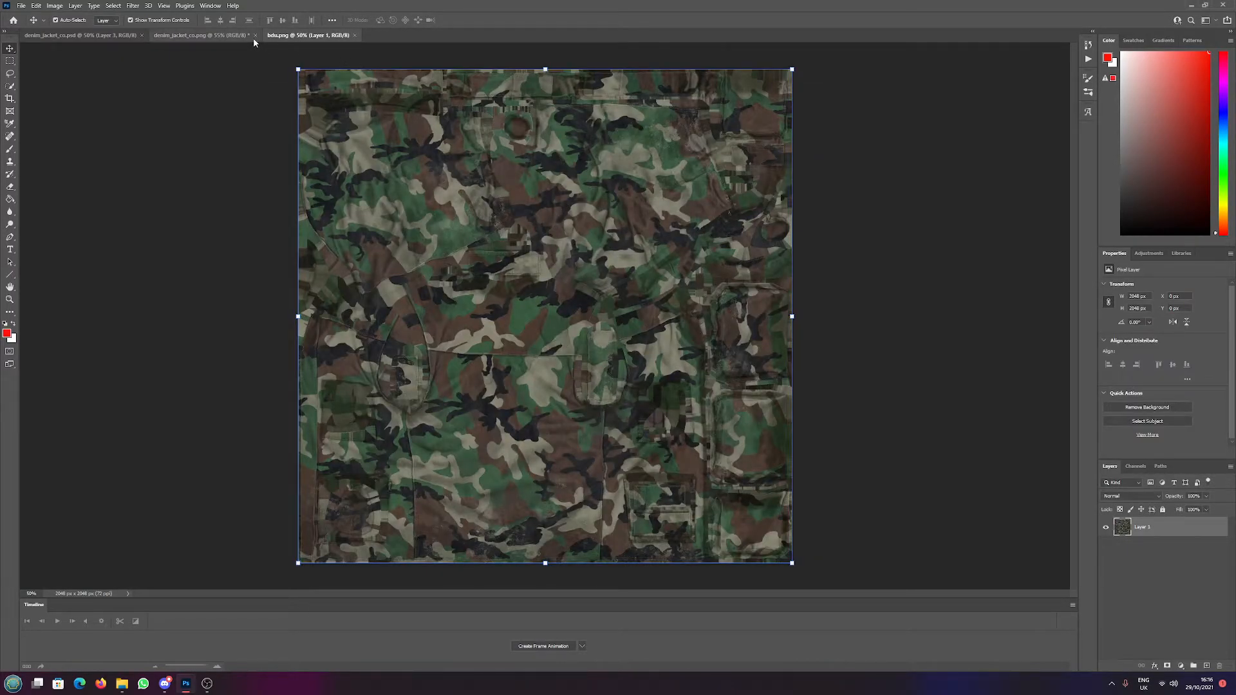
left_click(248, 35)
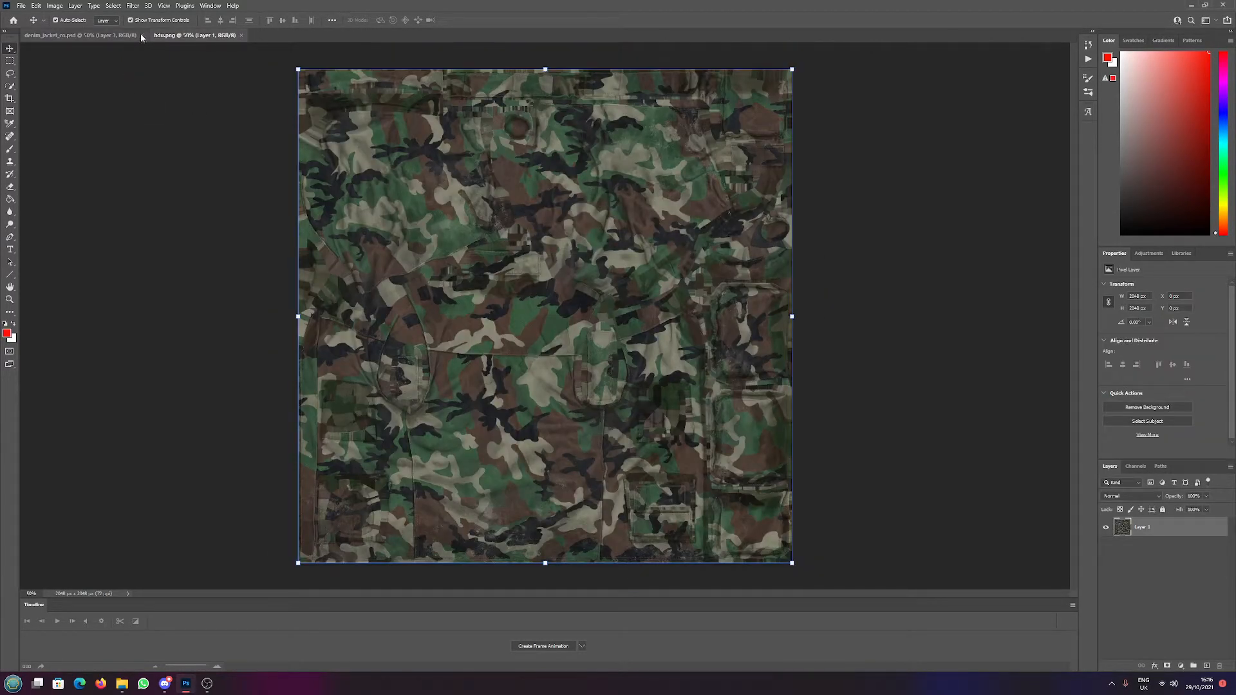
left_click(142, 34)
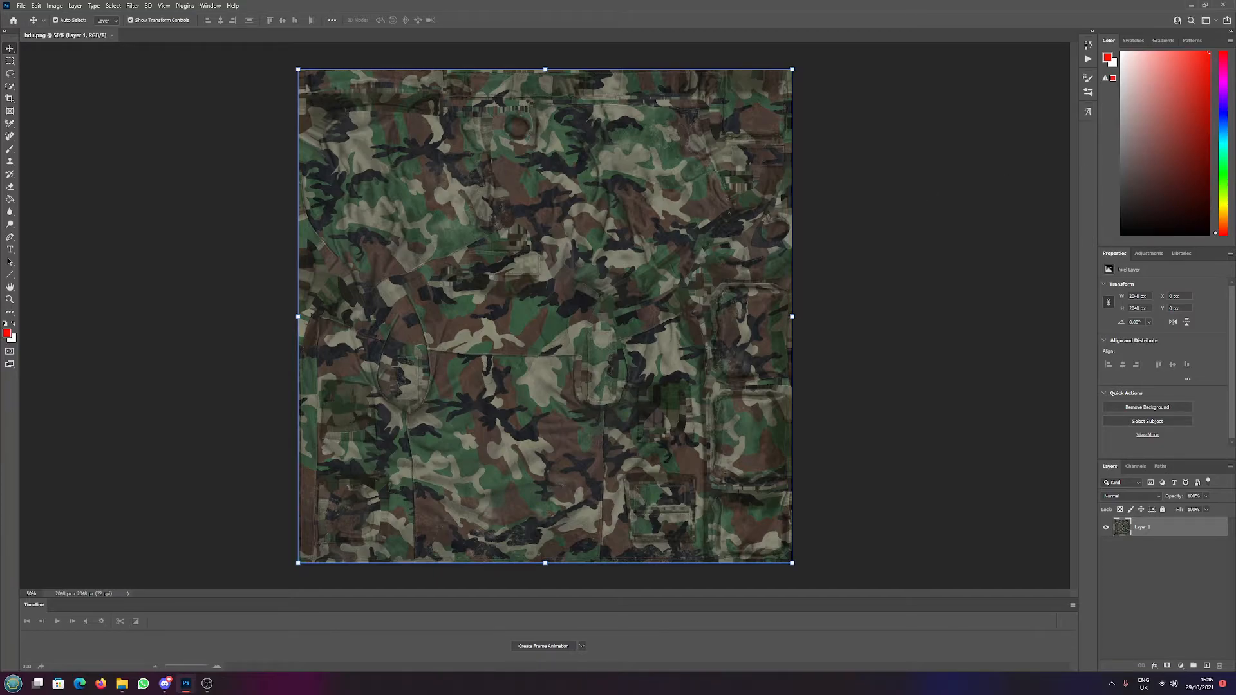
mouse_move(298, 130)
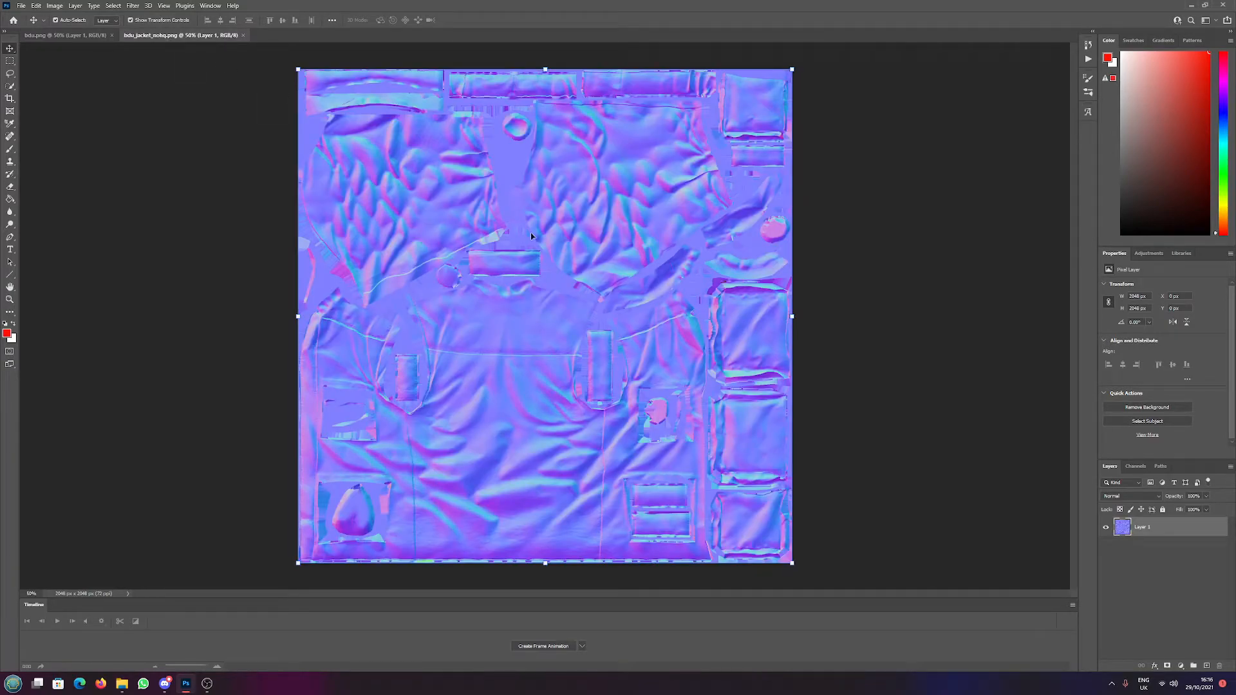
mouse_move(641, 461)
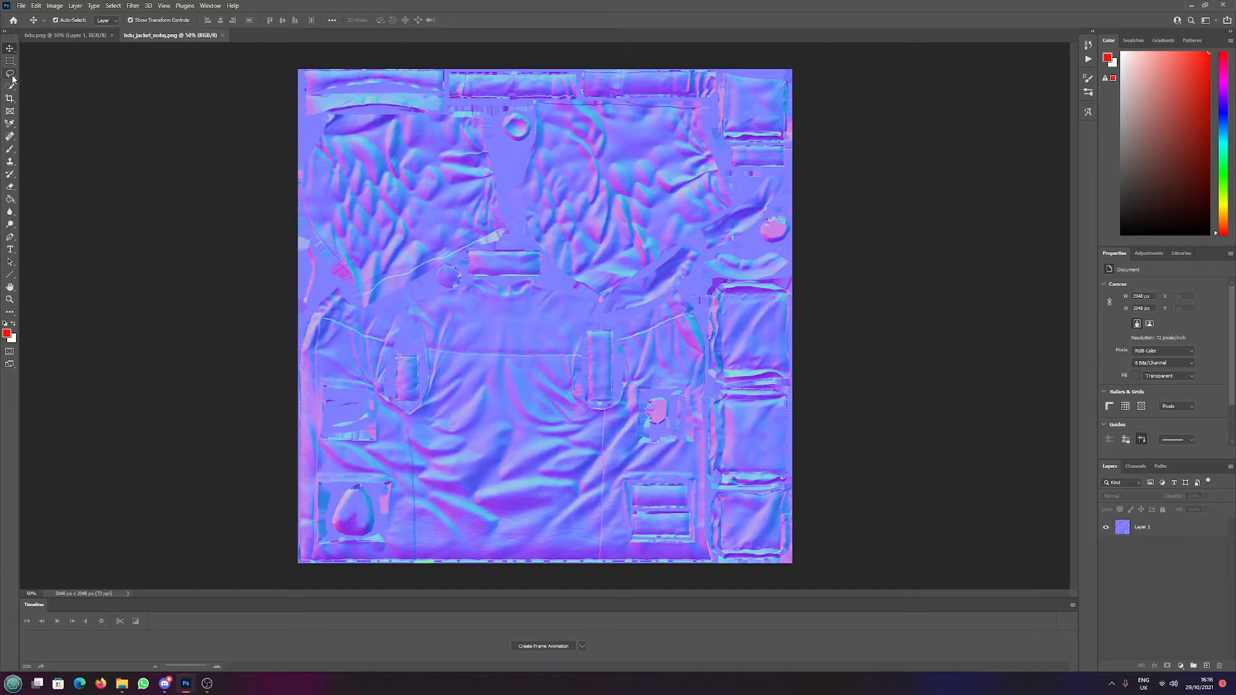
Try a Quick Selection on the normal map, dismiss the no-layers warning, and activate Layer 1.
left_click(10, 75)
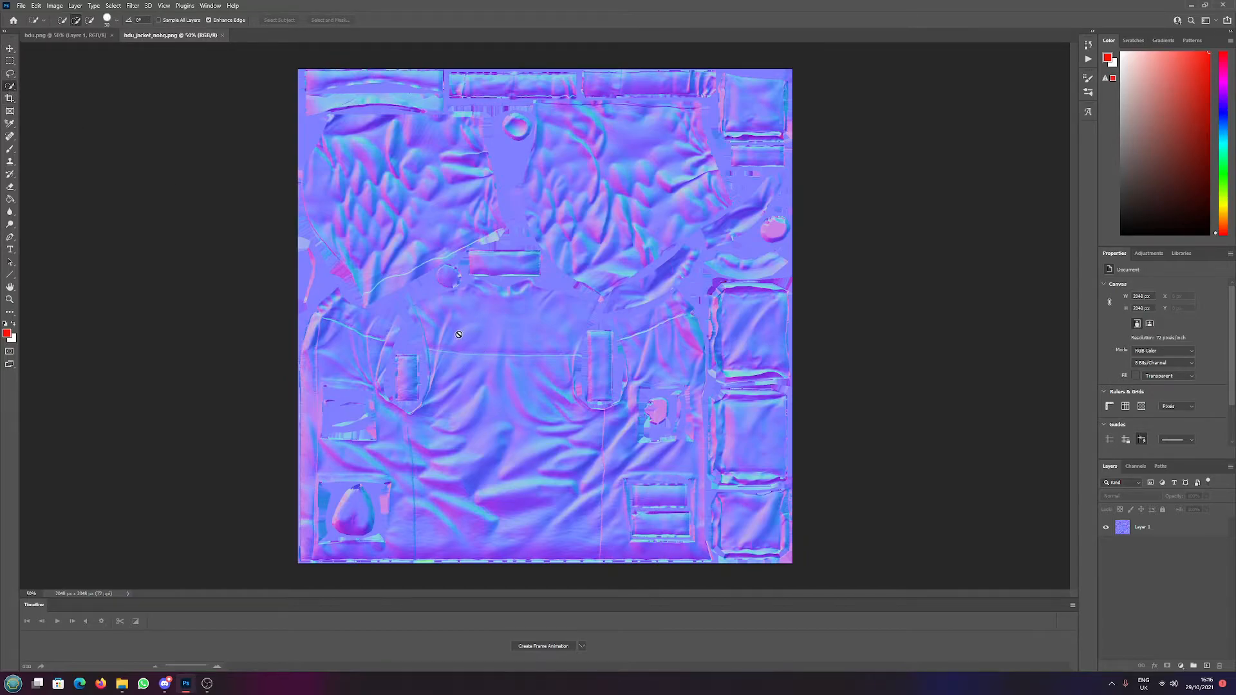
left_click(458, 334)
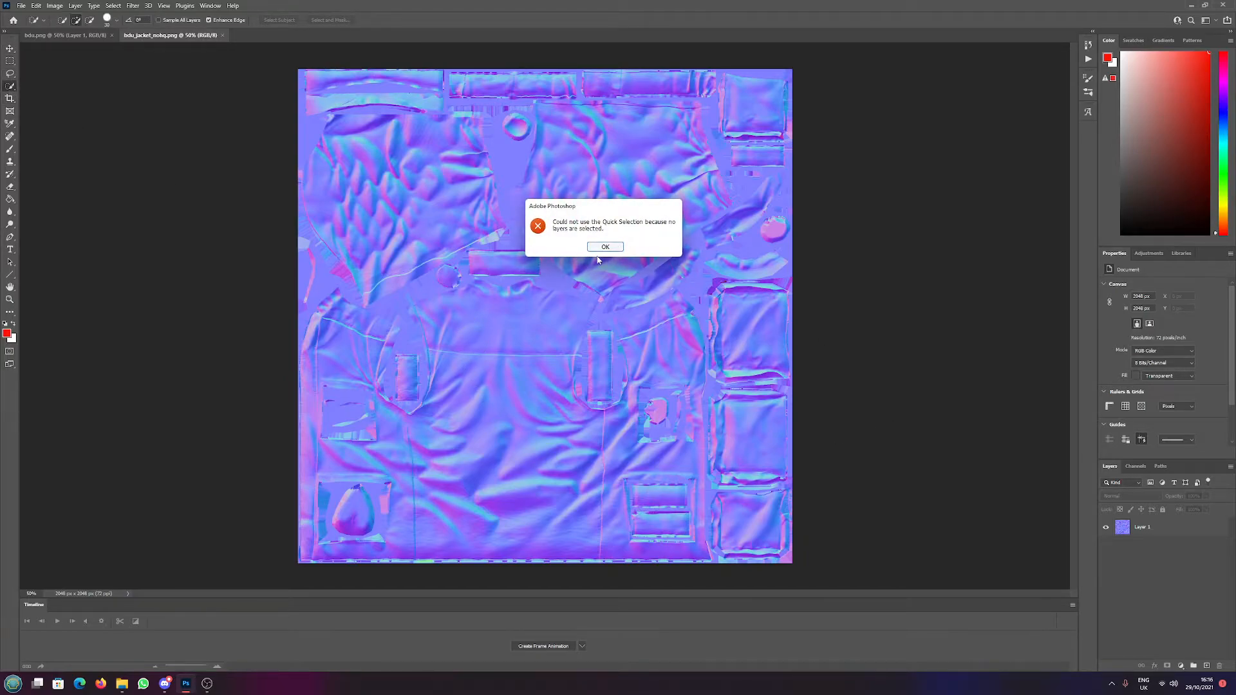
left_click(605, 247)
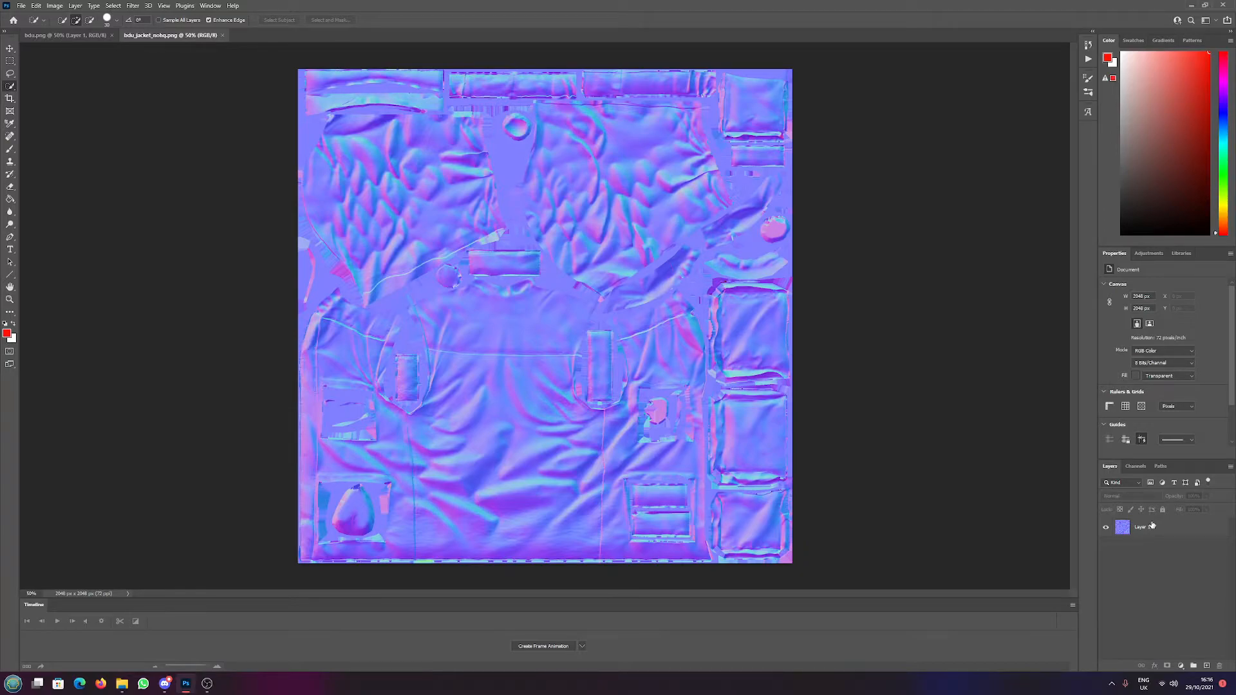
left_click(1142, 526)
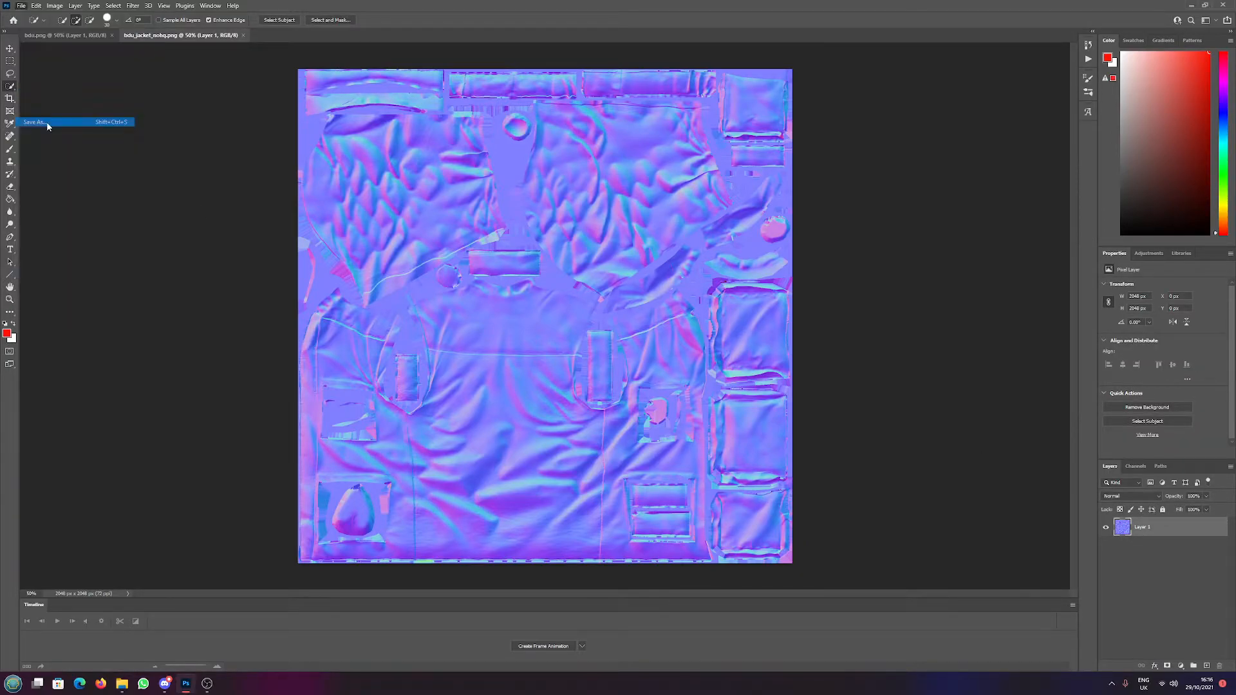
Save the normal map as a Photoshop PSD named BDU_Mask in the TESTS folder.
left_click(34, 121)
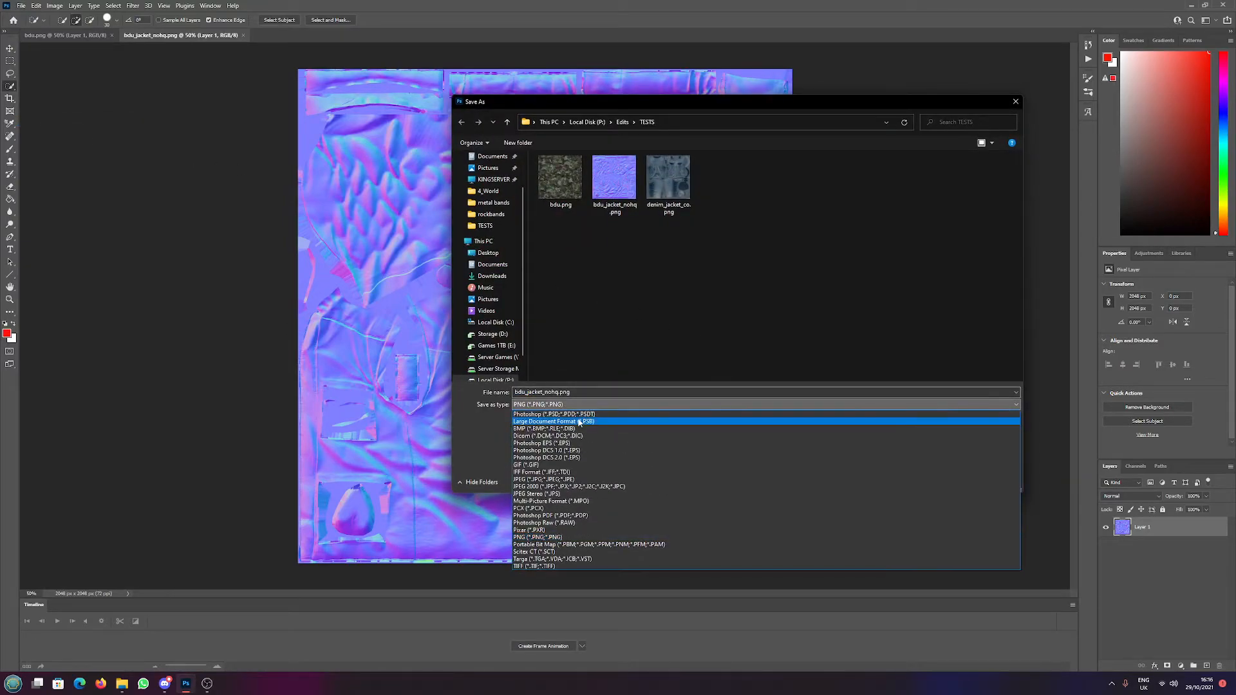
left_click(553, 413)
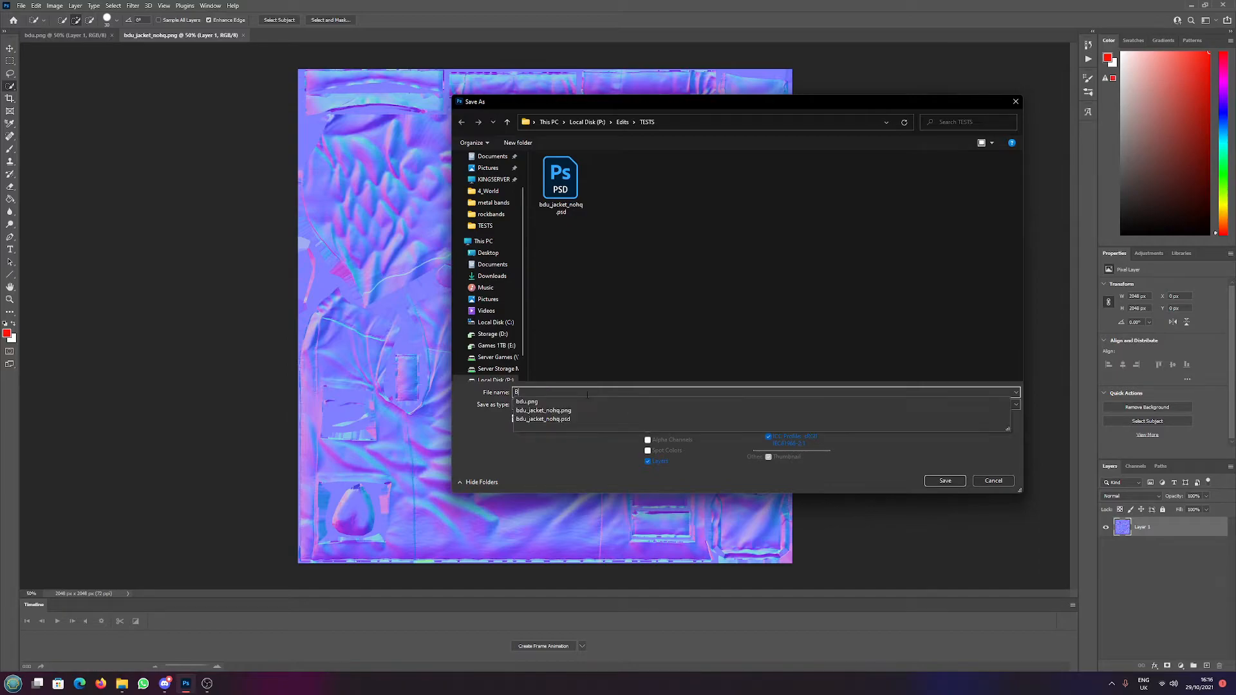
type("BDU_Mask")
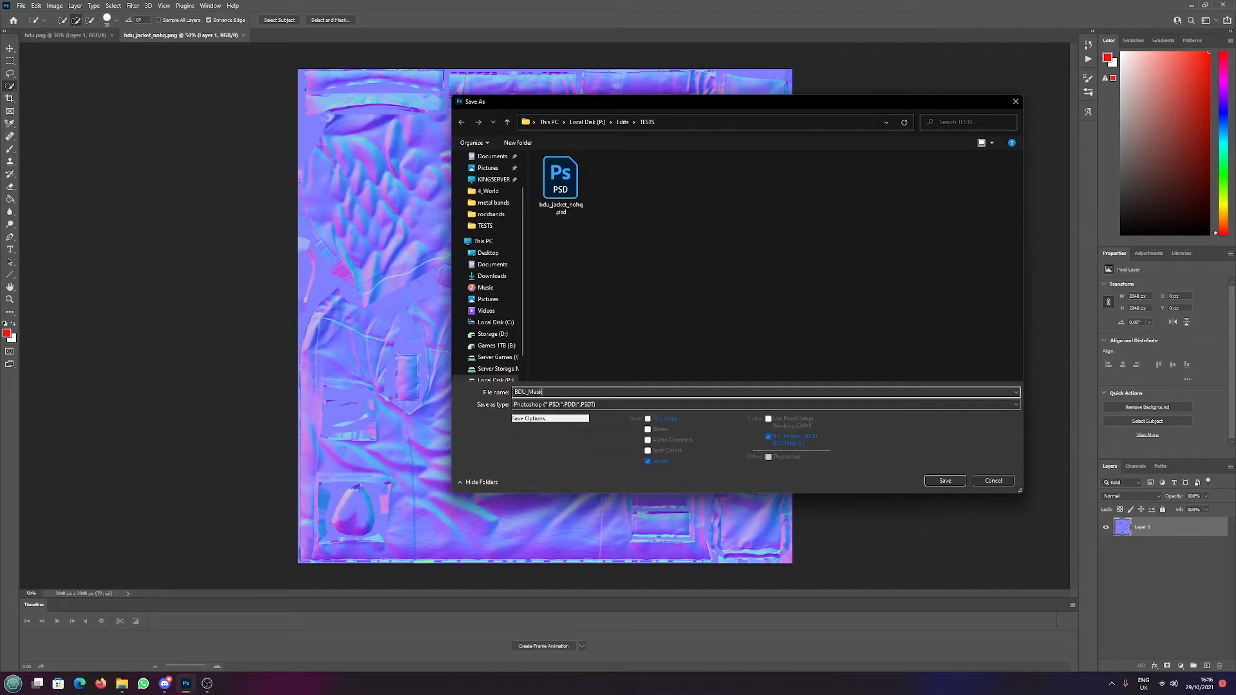
left_click(943, 480)
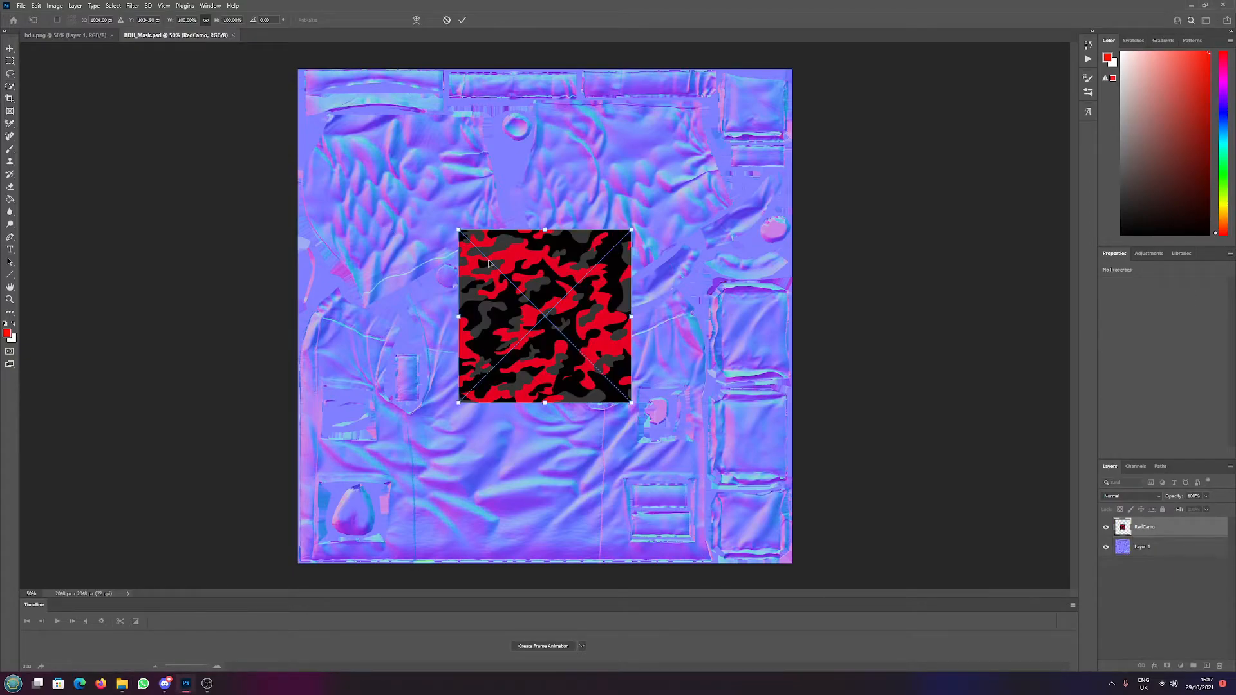
Scale the placed RedCamo to fill the whole canvas and activate the normal map layer beneath it.
left_click_drag(460, 230, 301, 68)
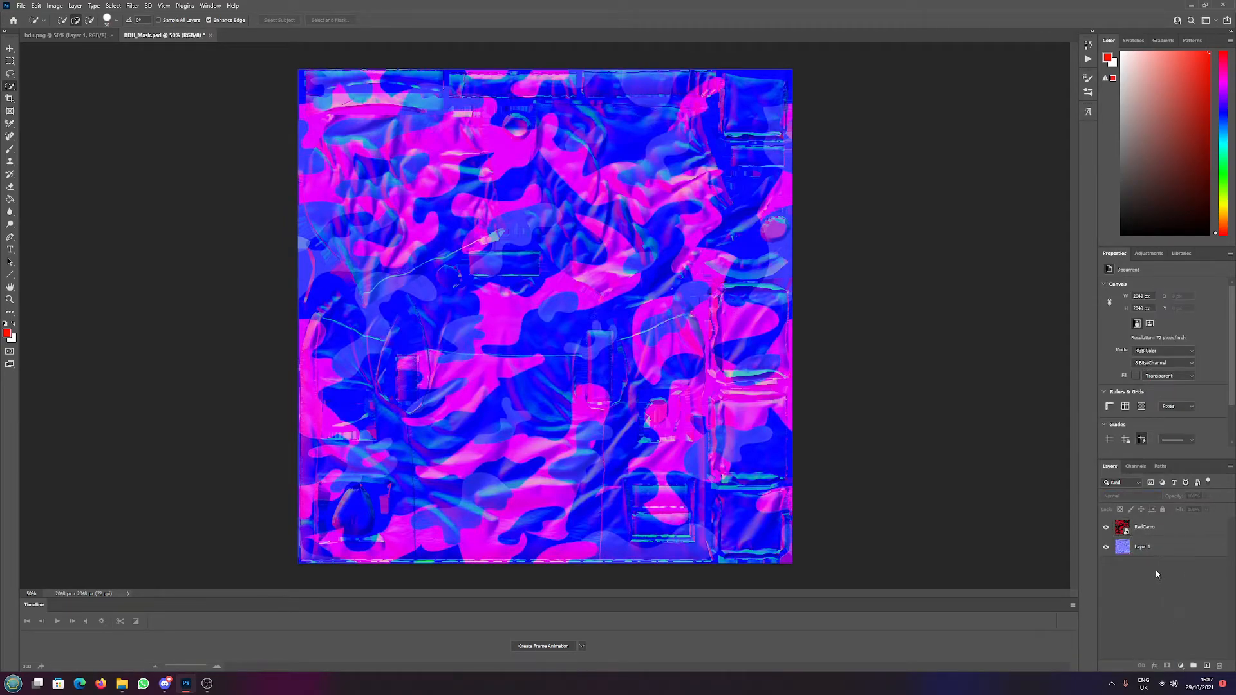
left_click(1143, 546)
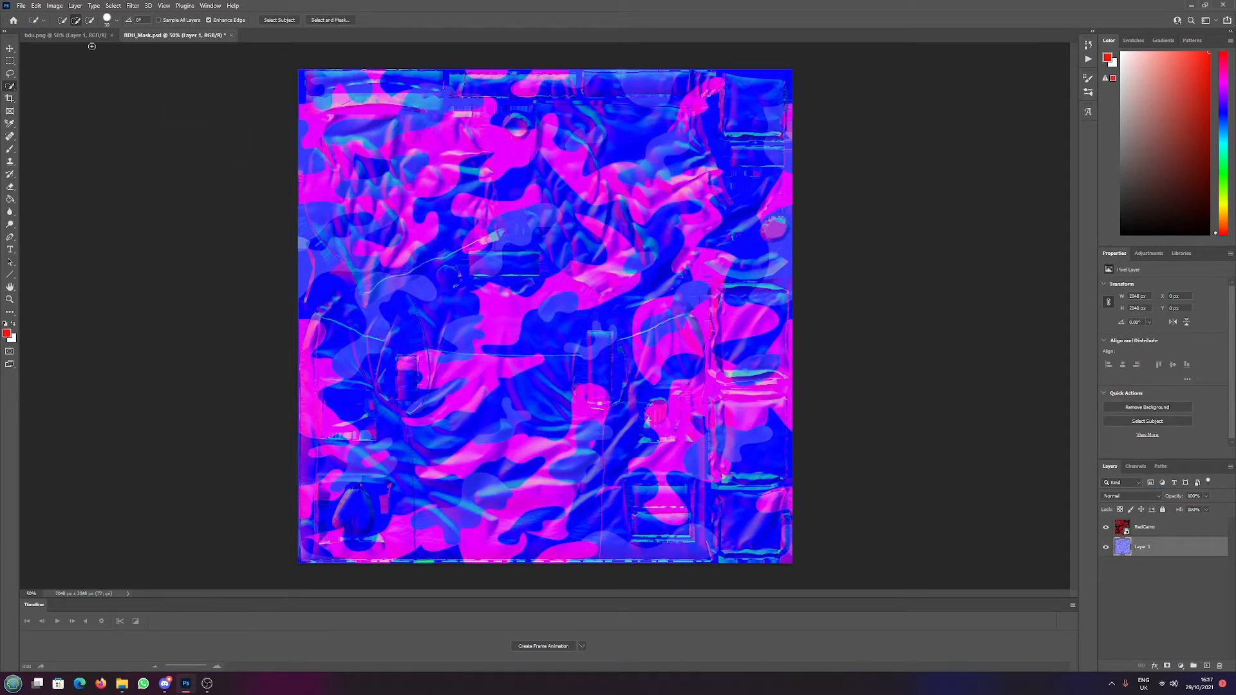
left_click(54, 5)
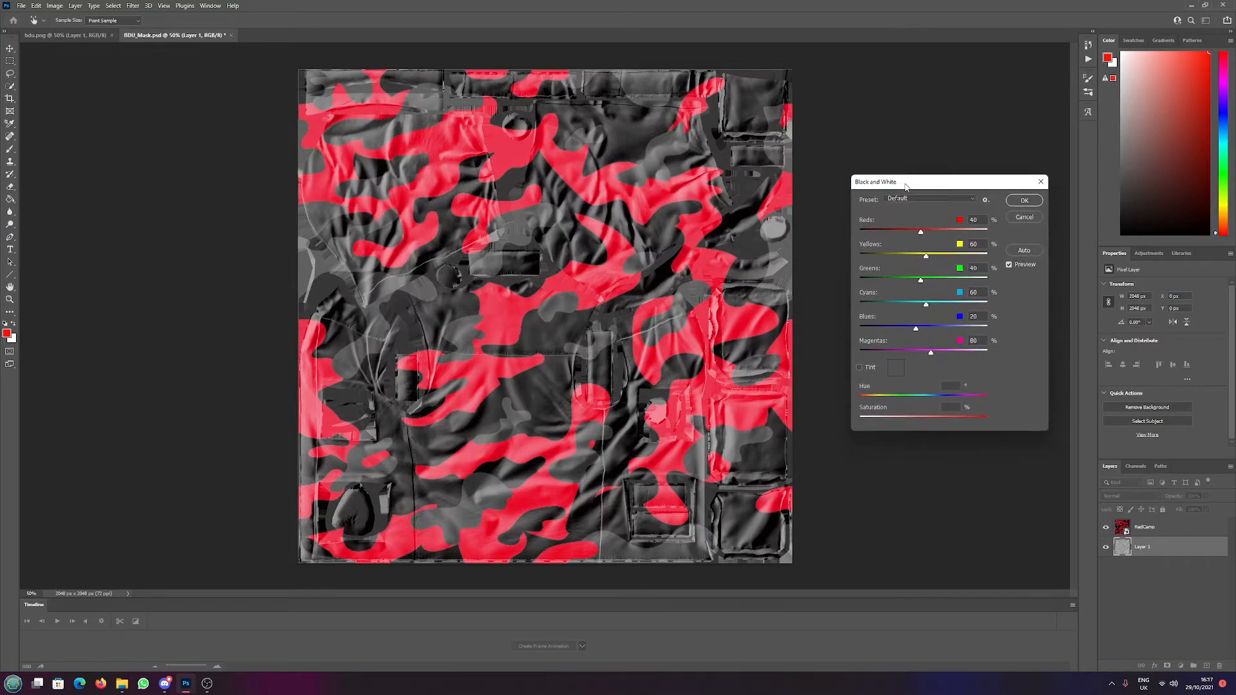
Convert the normal map to Black & White with lowered Cyans and Blues.
left_click_drag(875, 181, 860, 136)
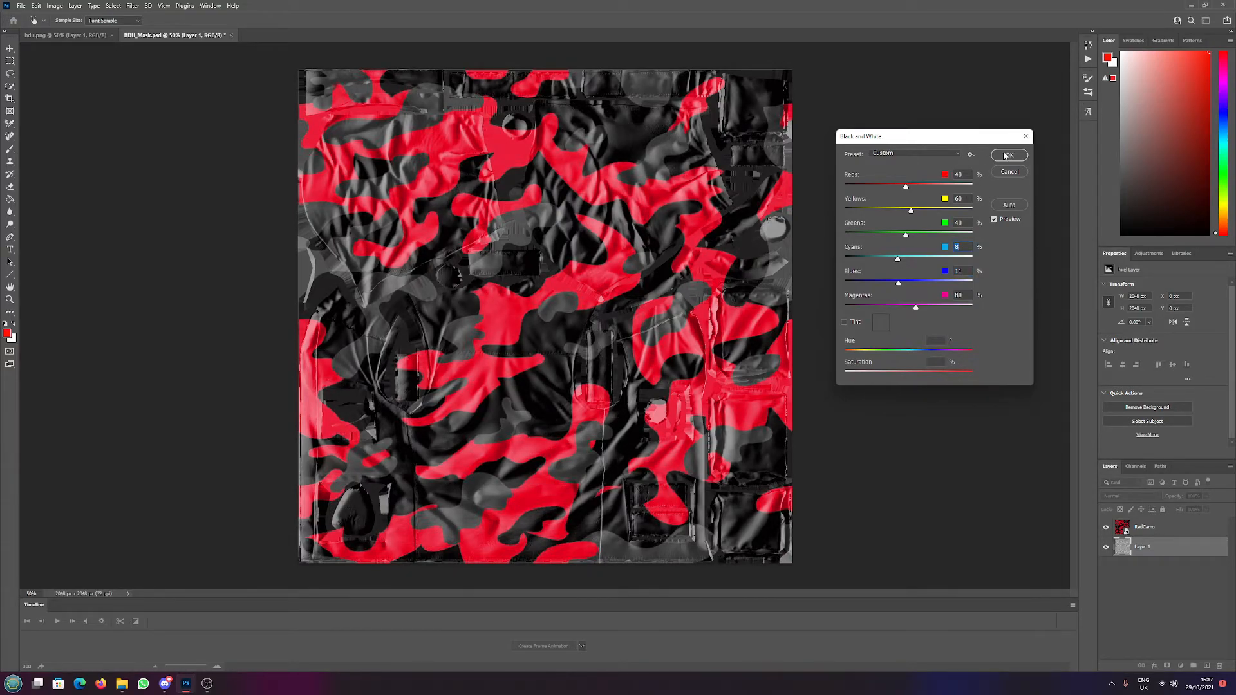
left_click(1010, 155)
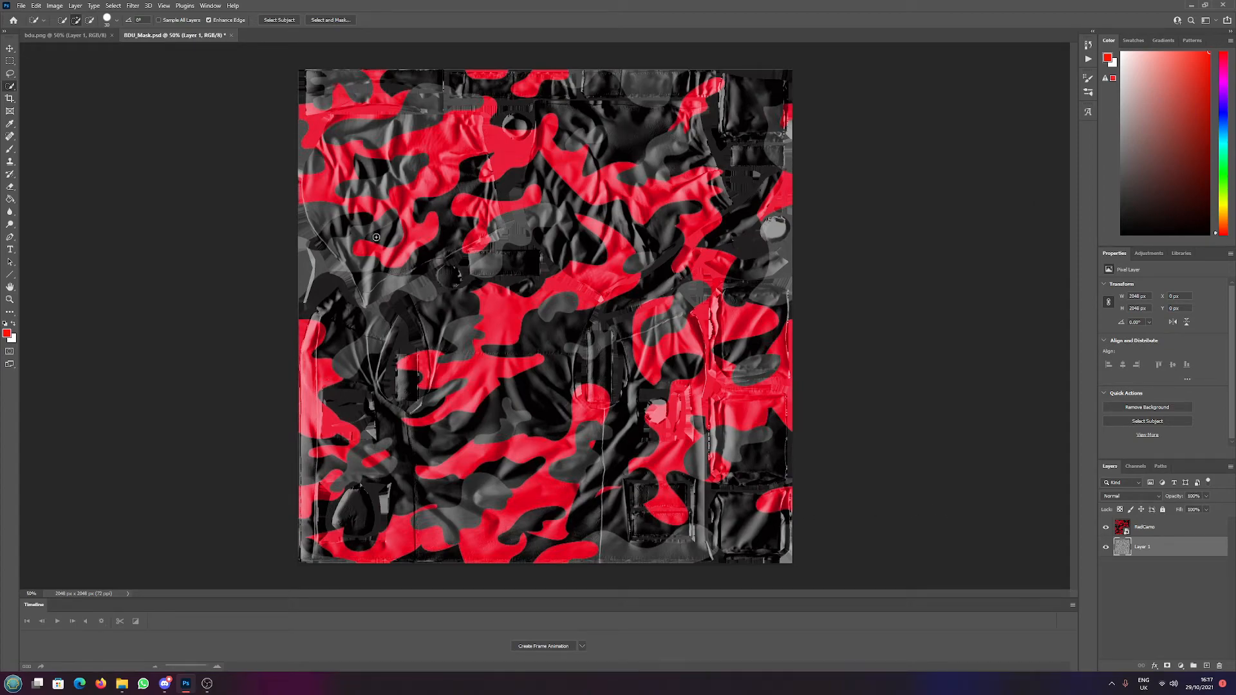
mouse_move(703, 517)
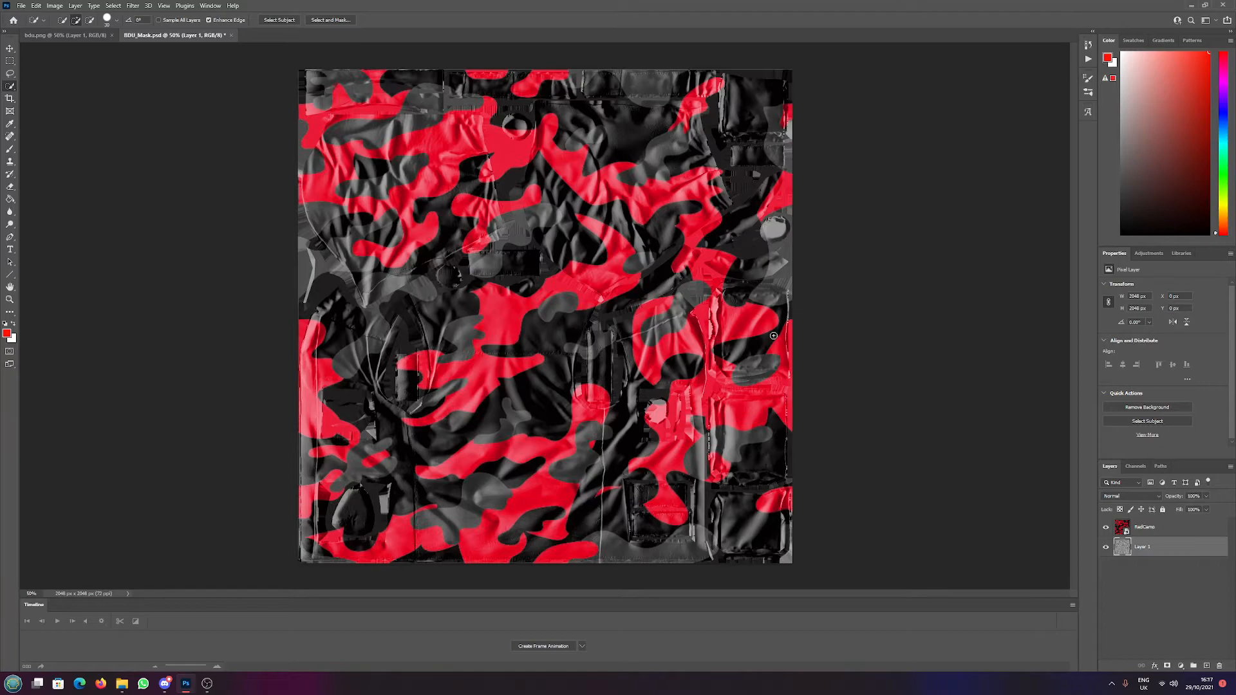
left_click(21, 5)
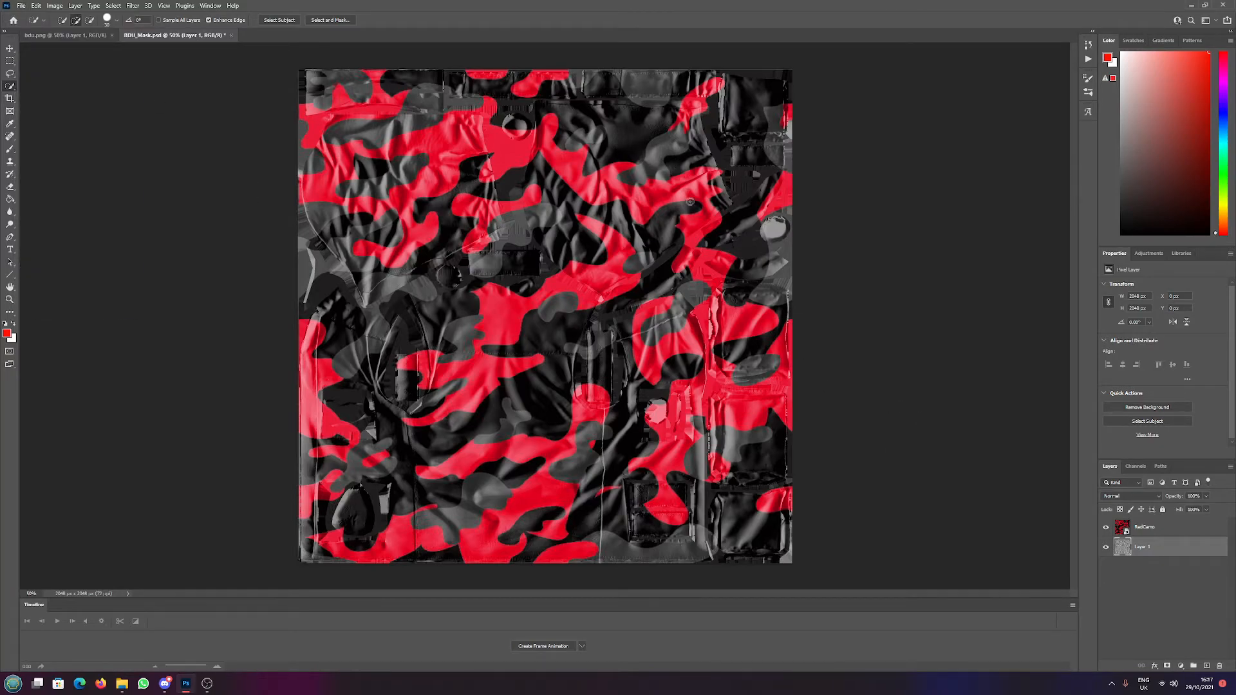
mouse_move(680, 234)
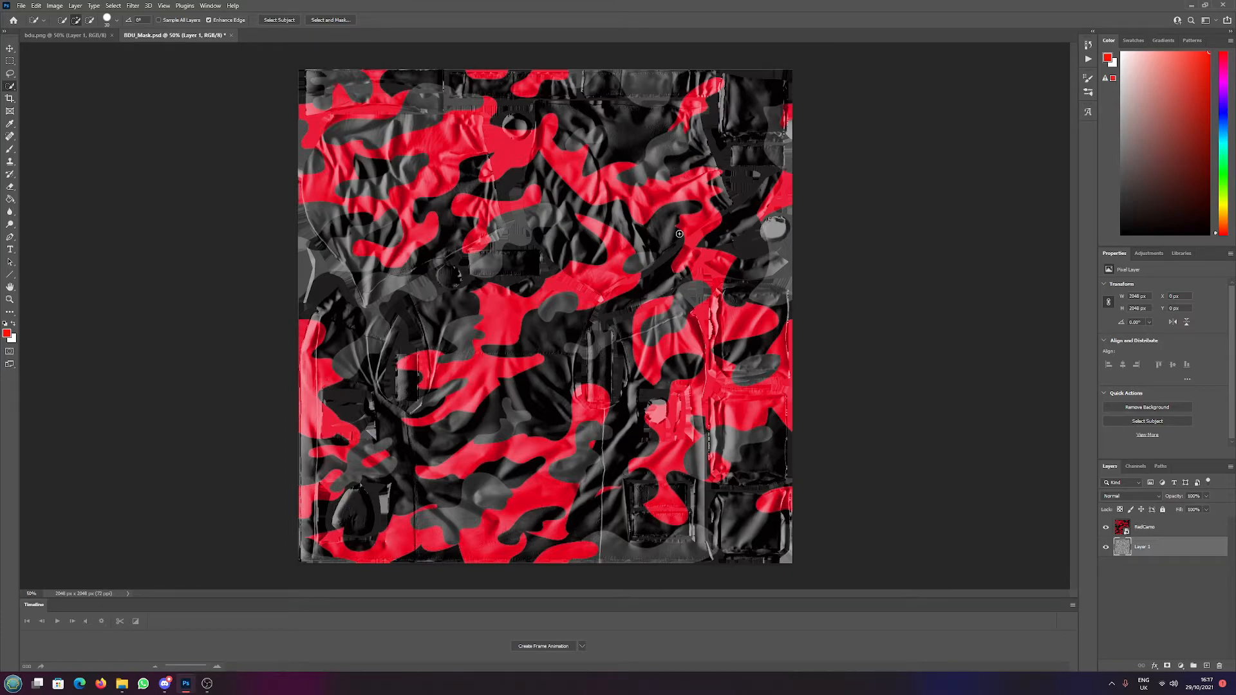
mouse_move(925, 408)
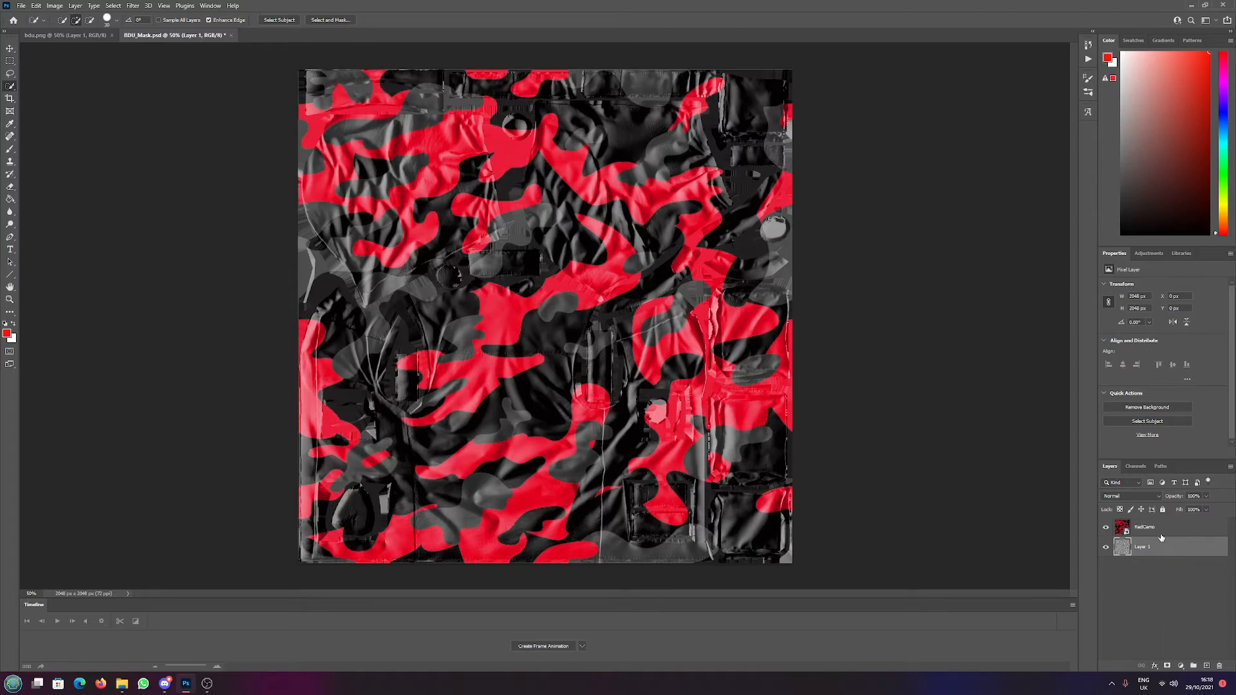
mouse_move(1142, 532)
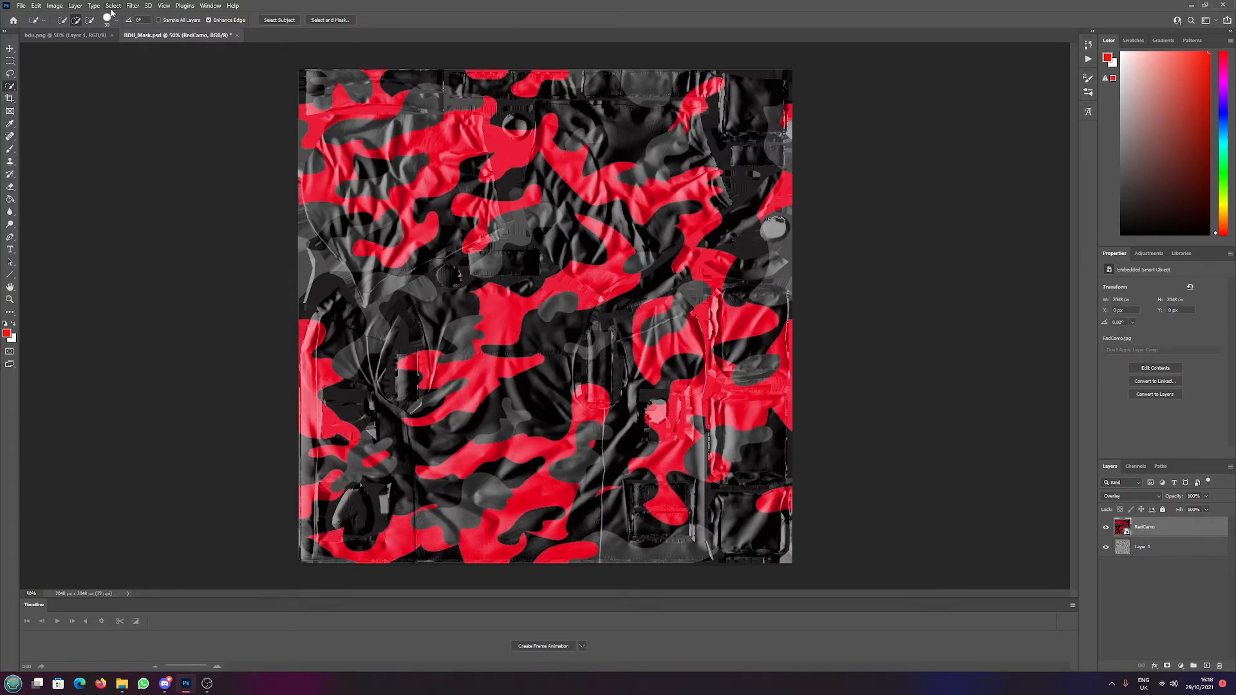
With RedCamo active, bring up the Filter commands for displacement.
left_click(133, 5)
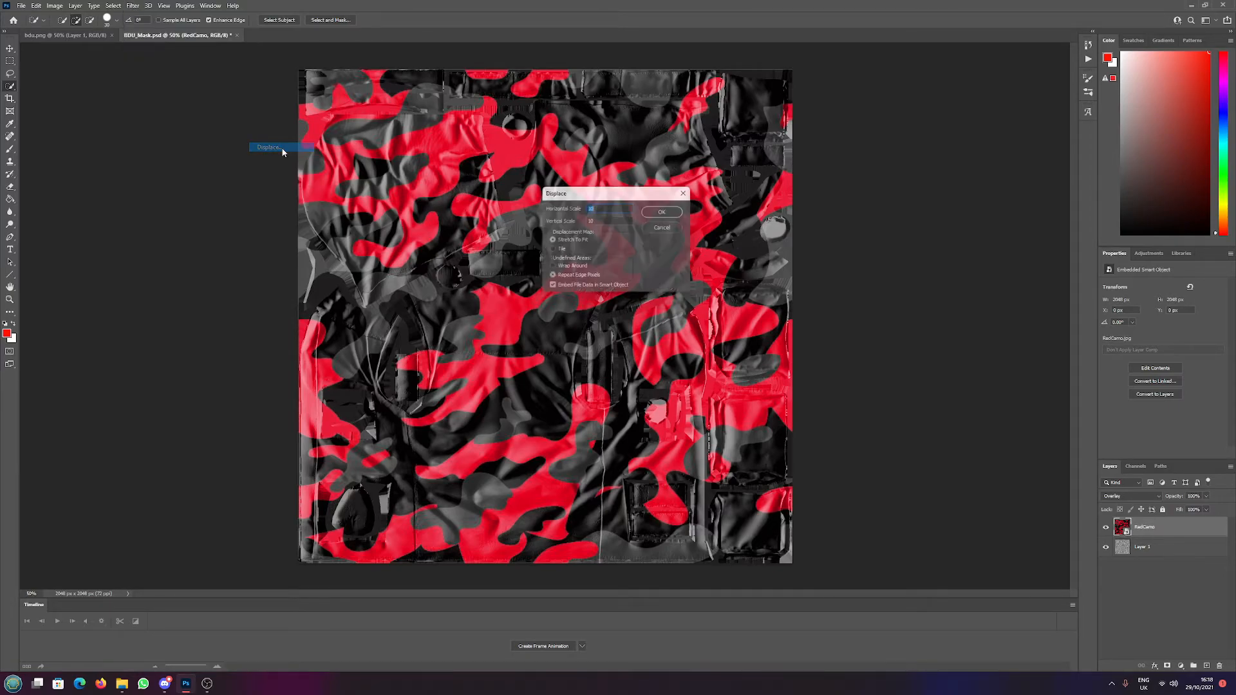
Apply a Displace filter to RedCamo with default scale, using BDU_Mask.psd as the displacement map.
left_click(660, 211)
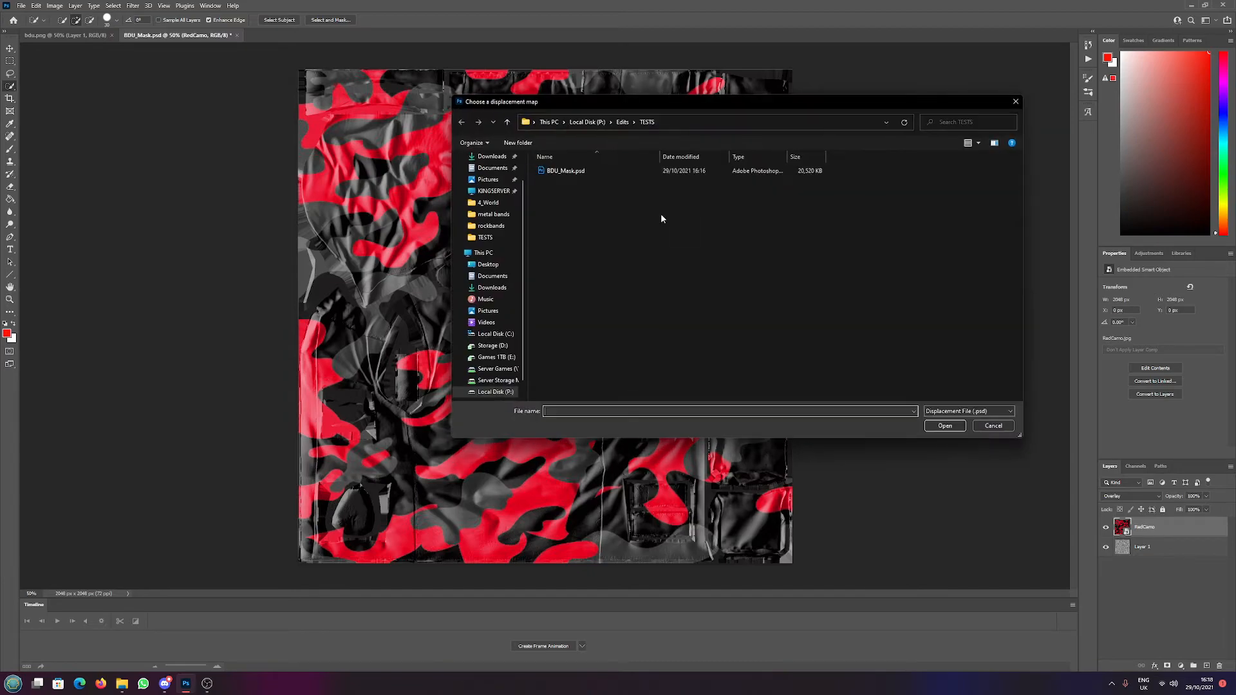
left_click(943, 426)
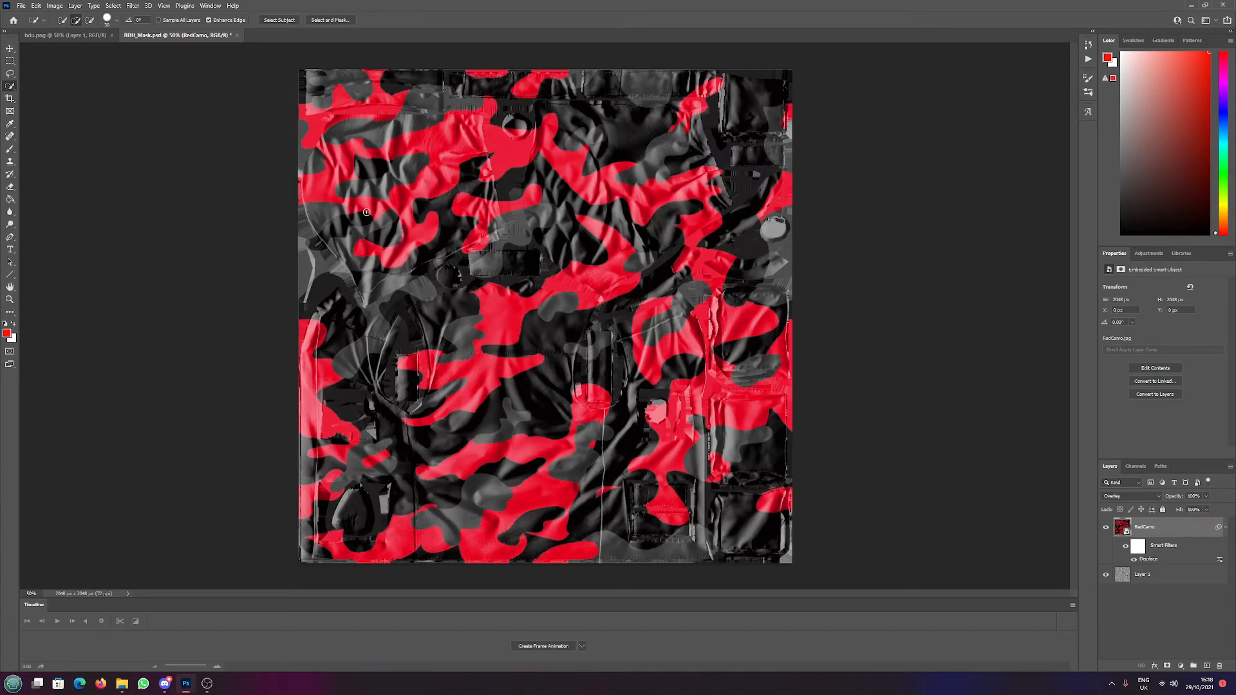
left_click(1105, 574)
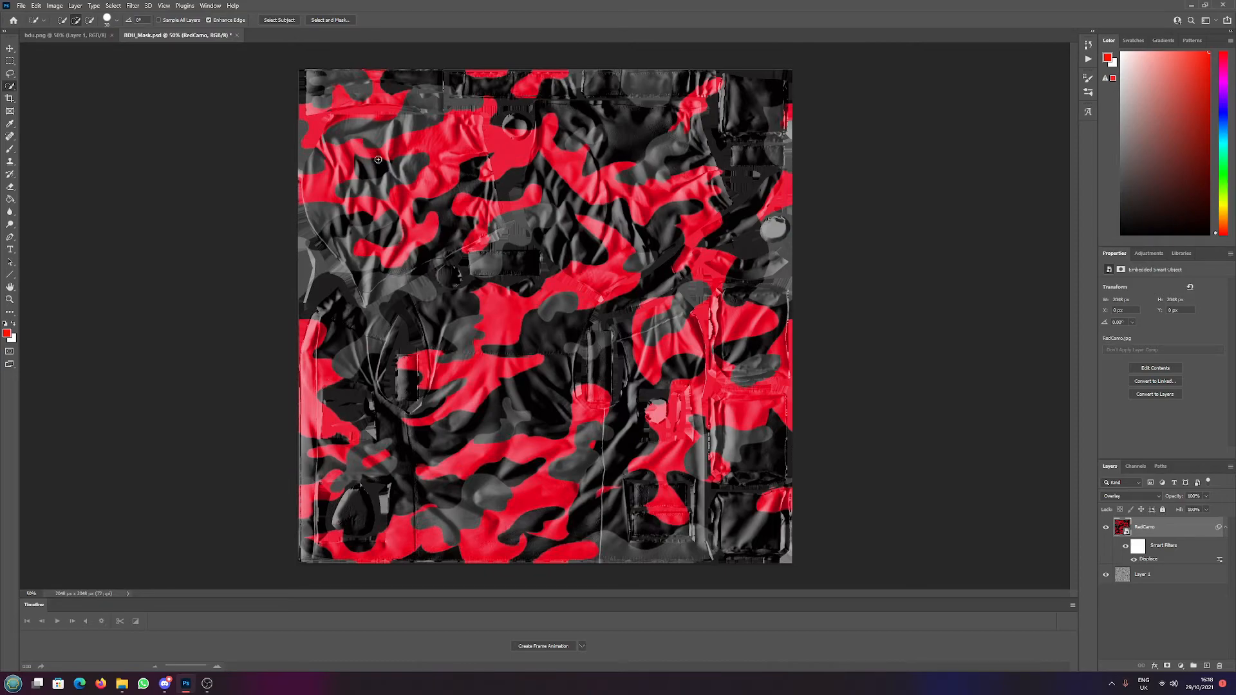
mouse_move(439, 489)
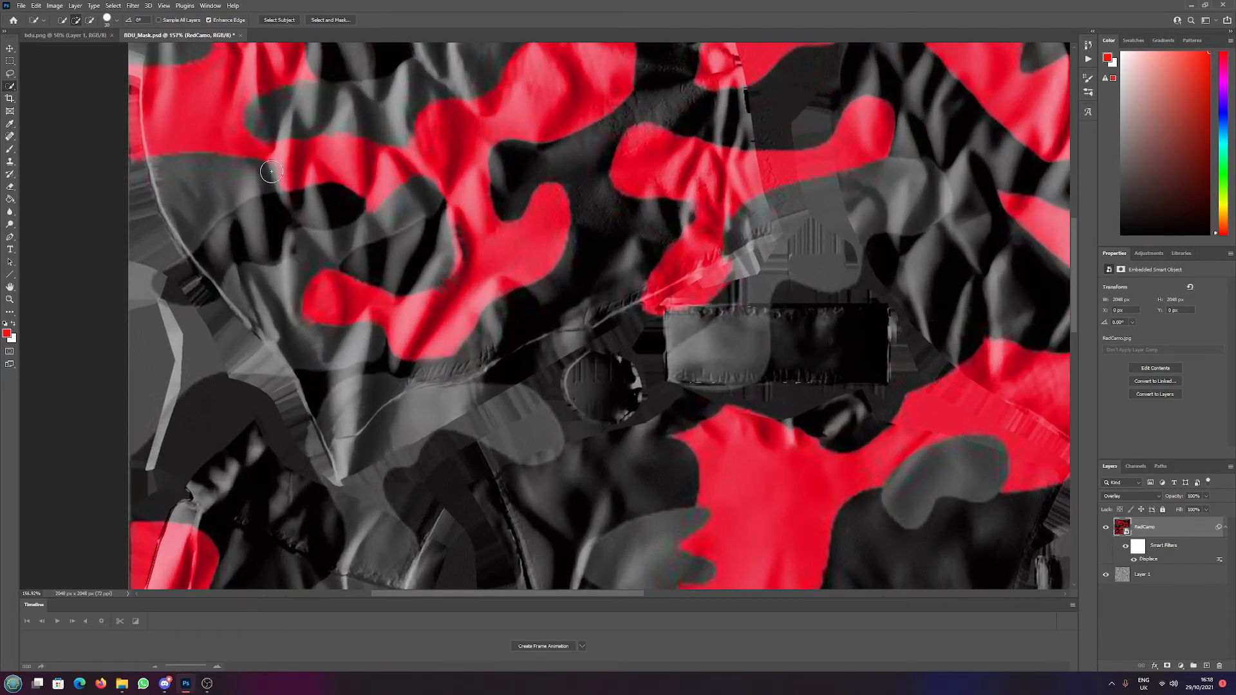
left_click(1105, 526)
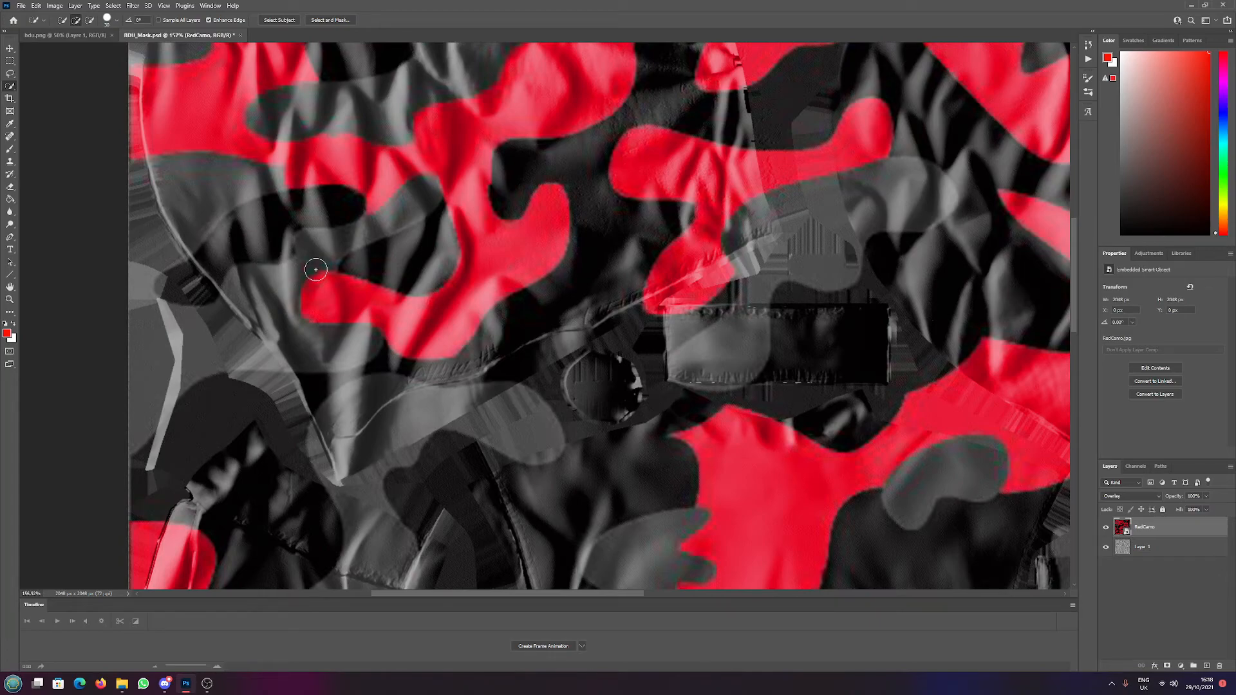
left_click(36, 5)
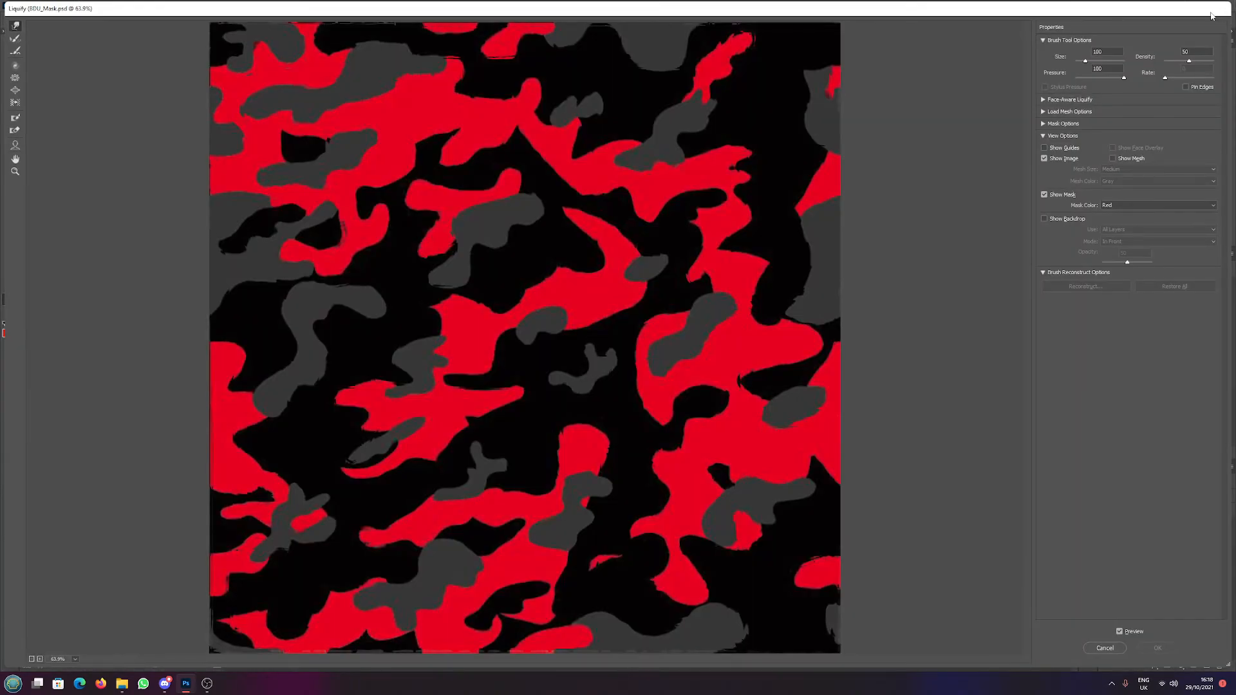
left_click(1157, 647)
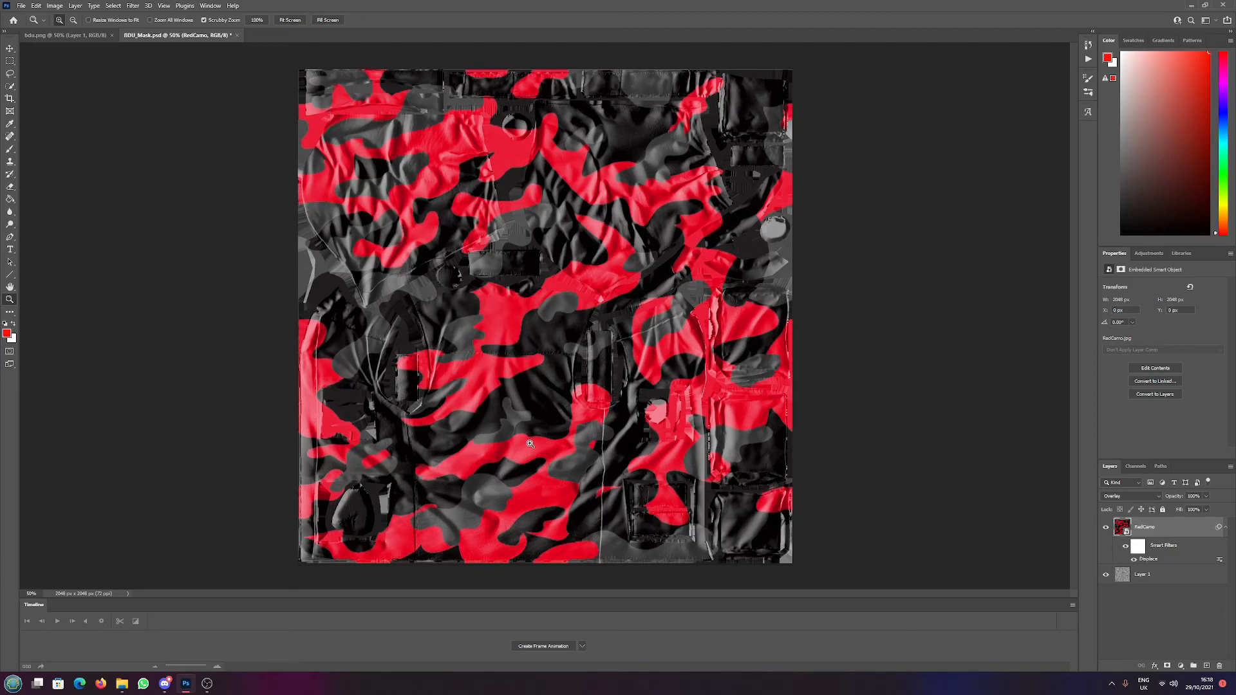
mouse_move(409, 691)
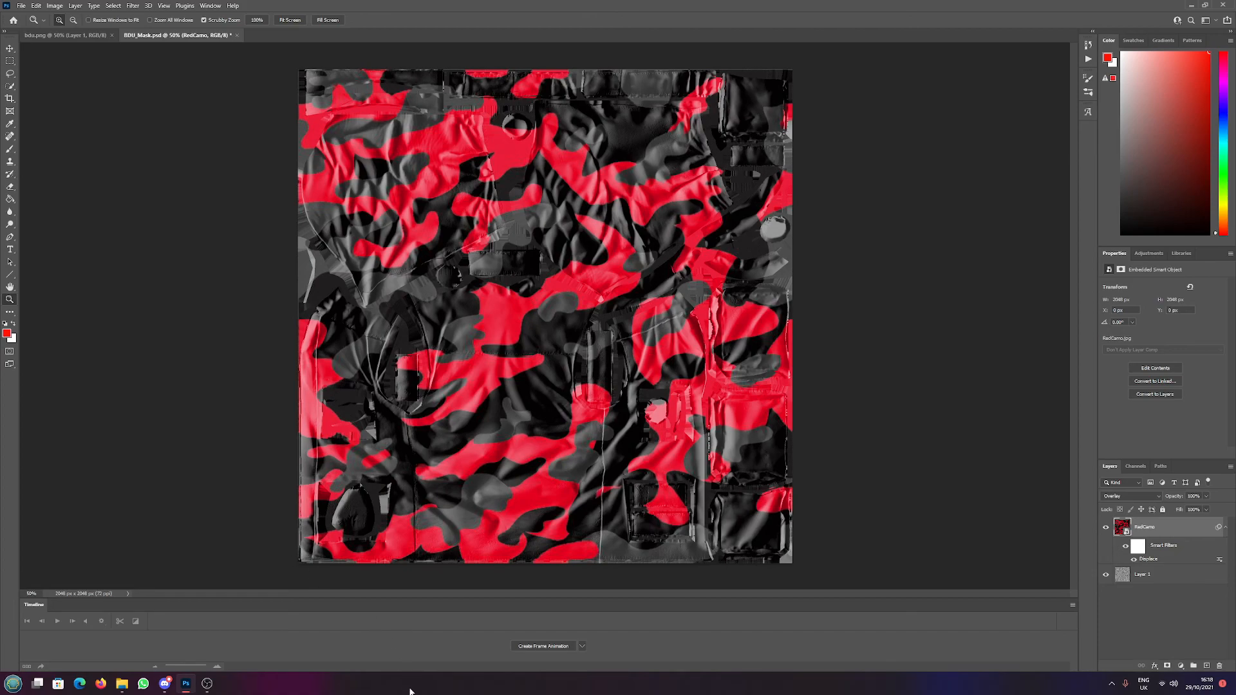